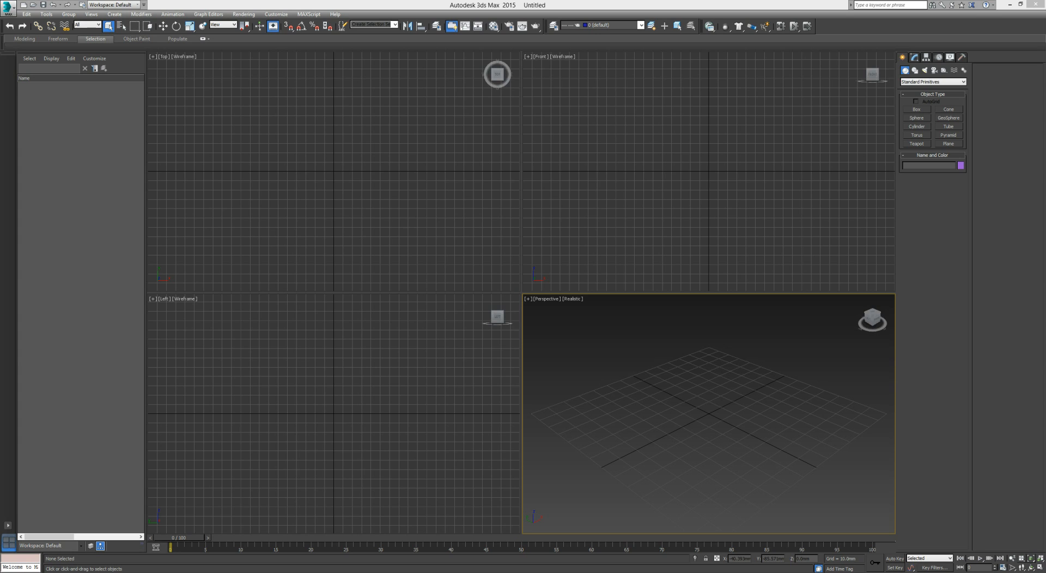
mouse_move(662, 449)
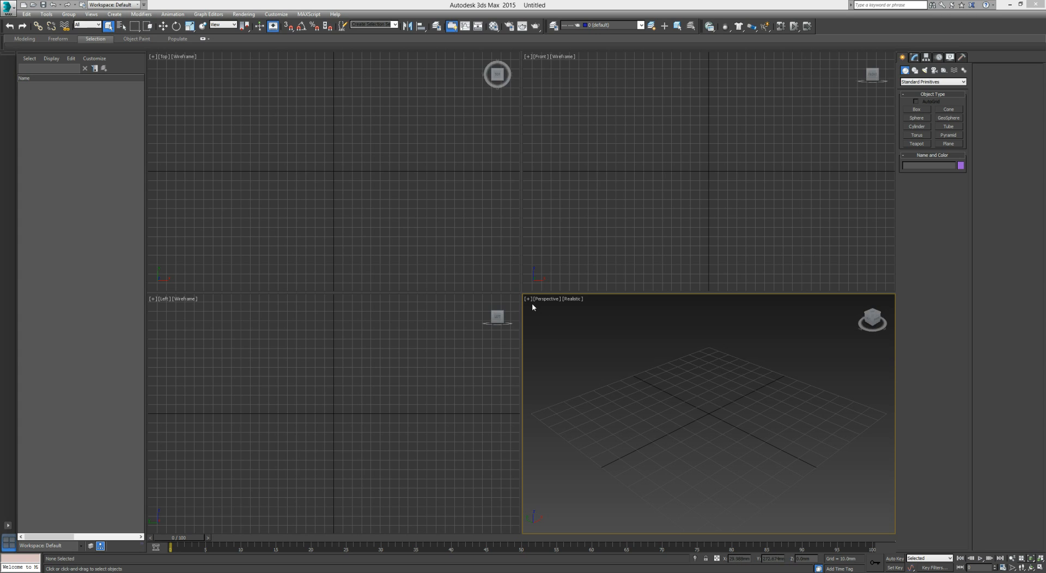
mouse_move(573, 351)
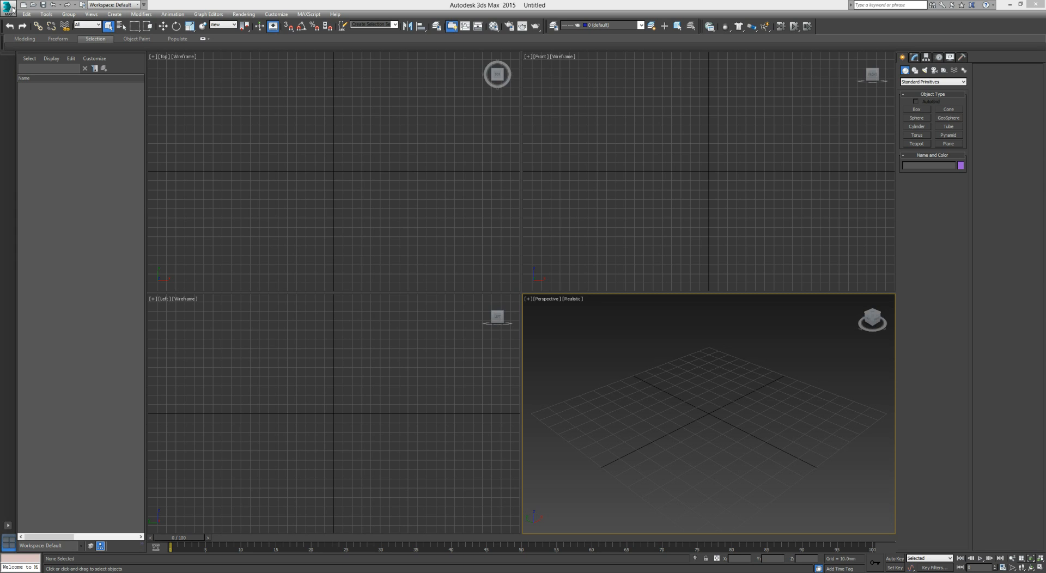
- Open the Merge File dialog through the Application menu's Import submenu
left_click(9, 6)
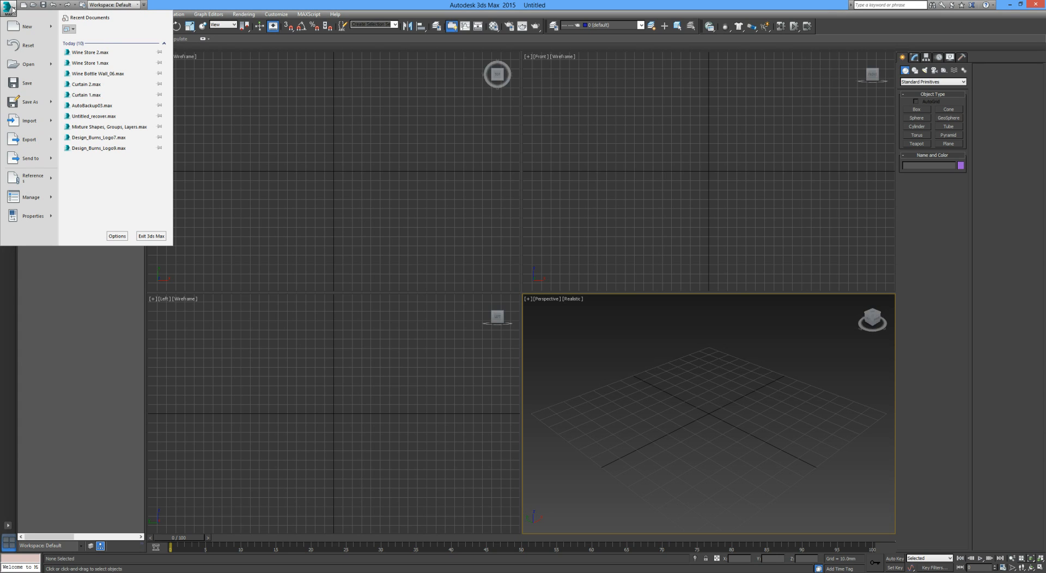
mouse_move(28, 120)
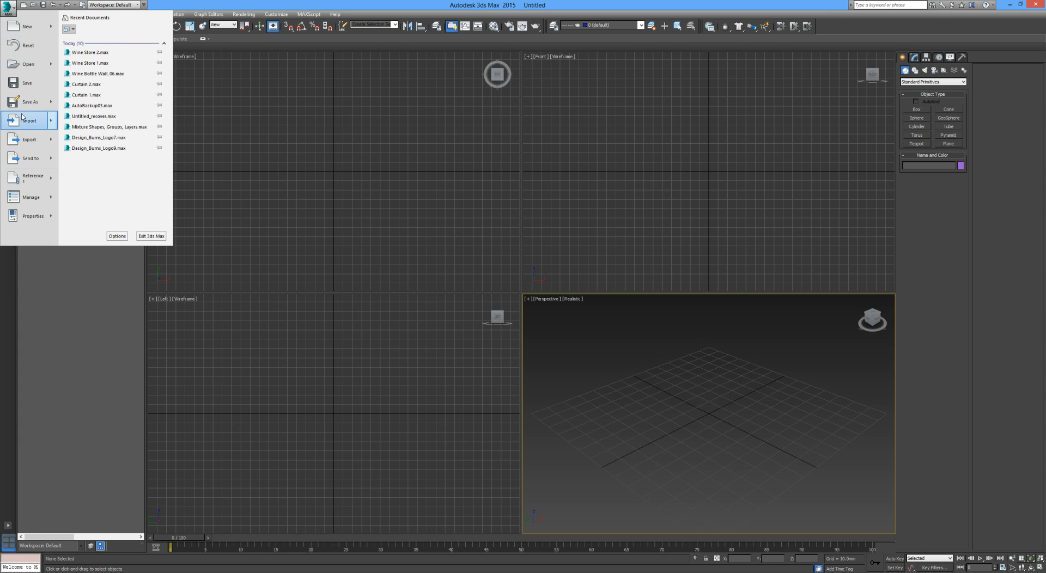
left_click(29, 120)
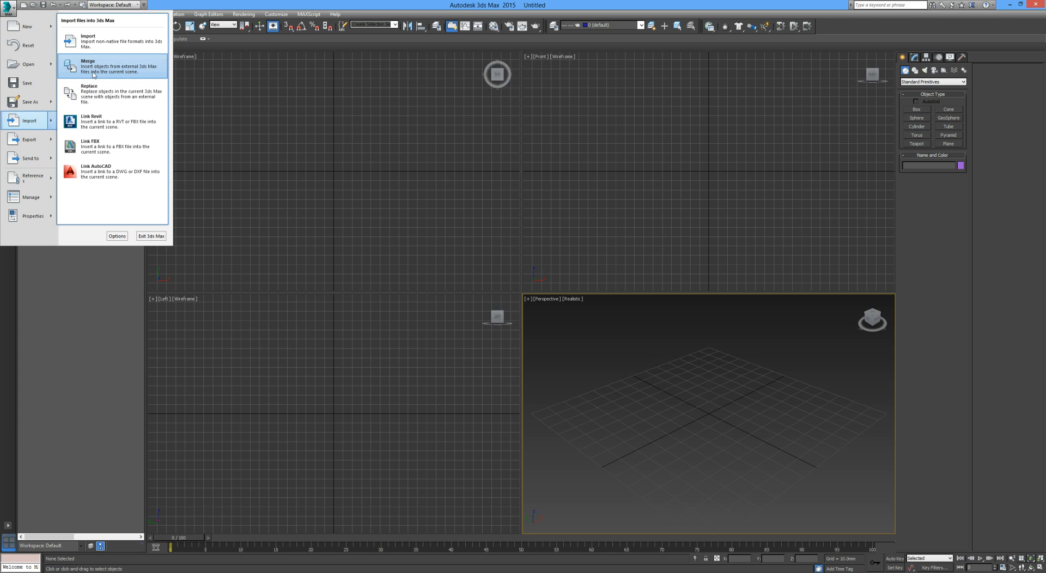
mouse_move(116, 77)
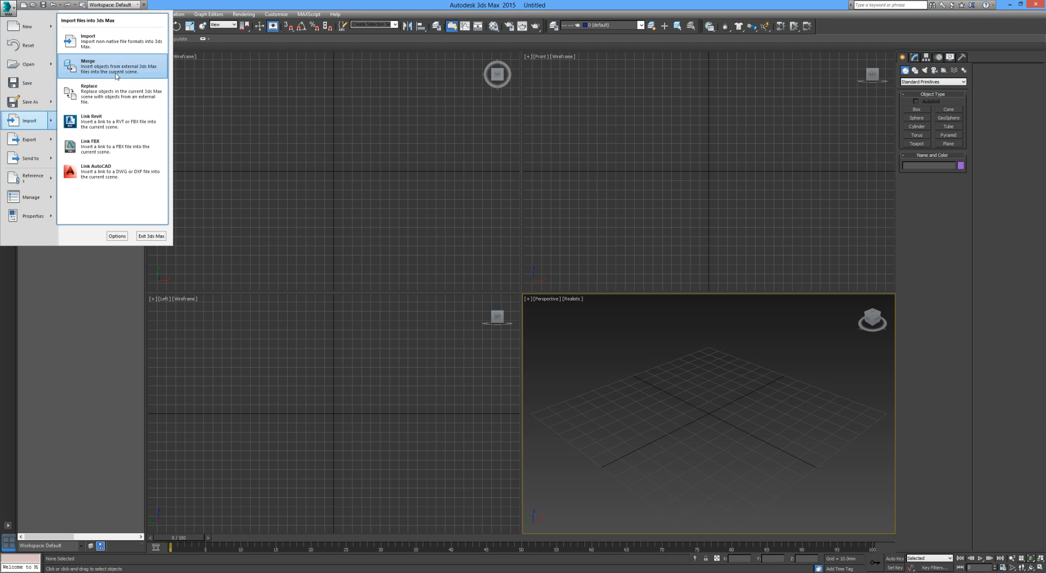
mouse_move(116, 68)
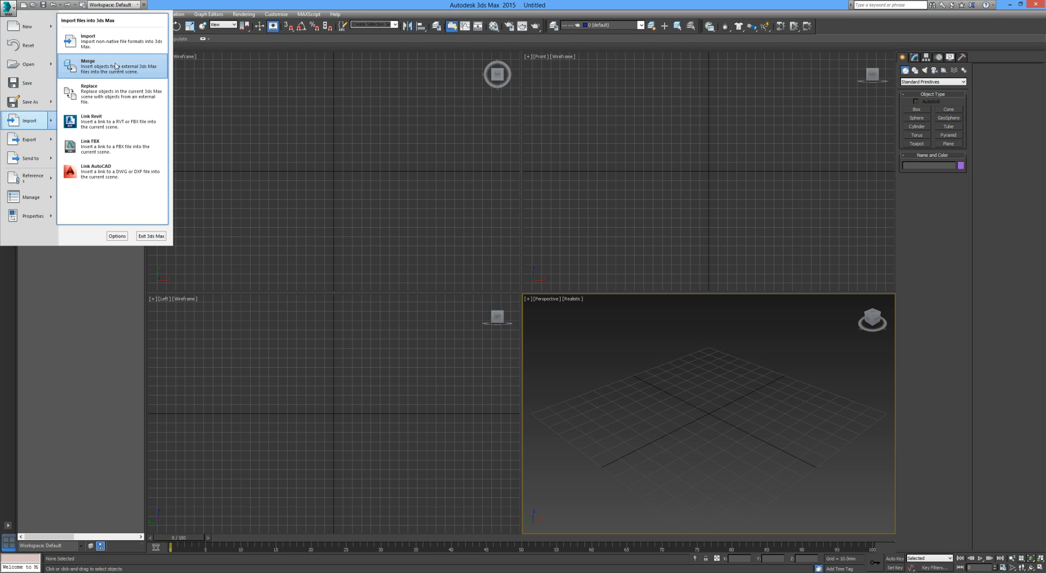
left_click(87, 66)
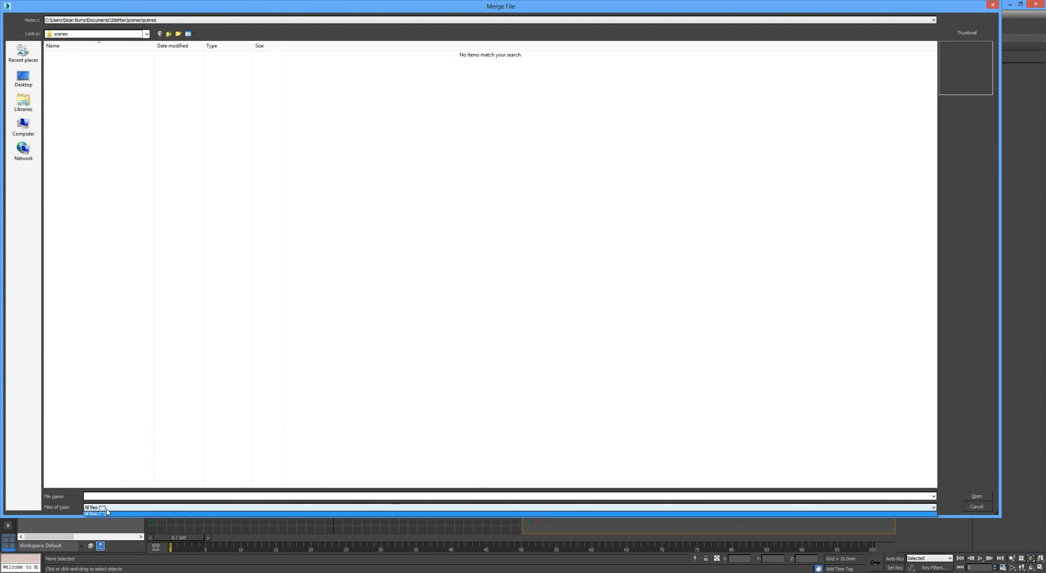
- Set the Merge dialog's Files of type filter to All files
left_click(99, 508)
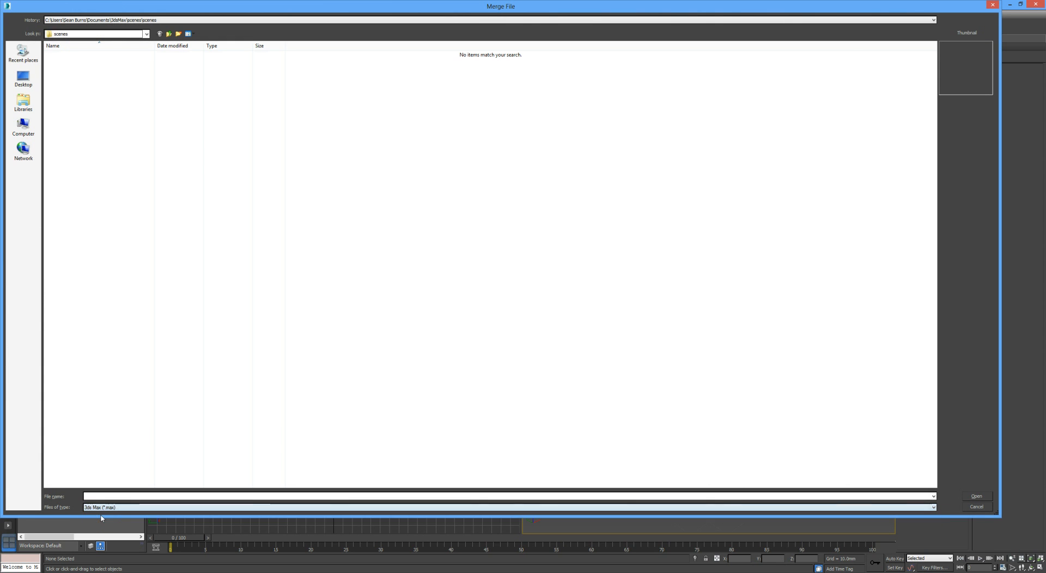
left_click(933, 507)
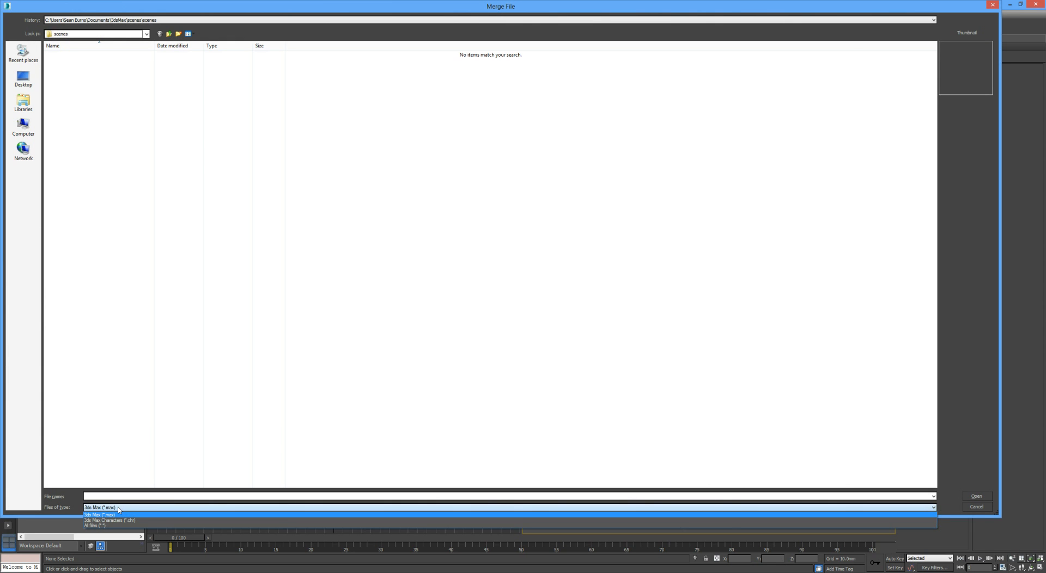
left_click(95, 525)
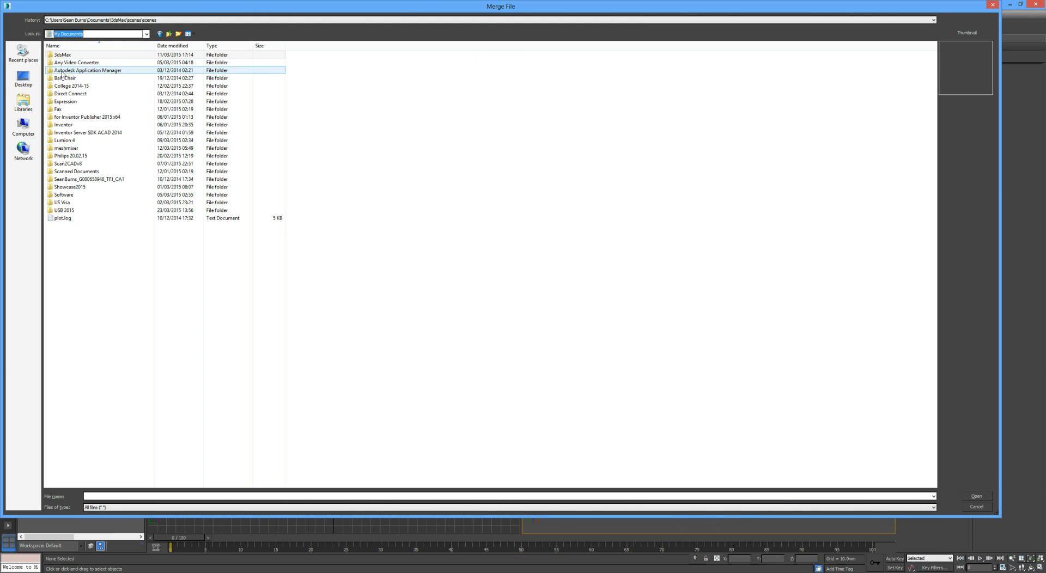
- Navigate College > College Mix 13-15 > Wardrobe_Modelling and pick an Inventor .ipt file
double_click(71, 86)
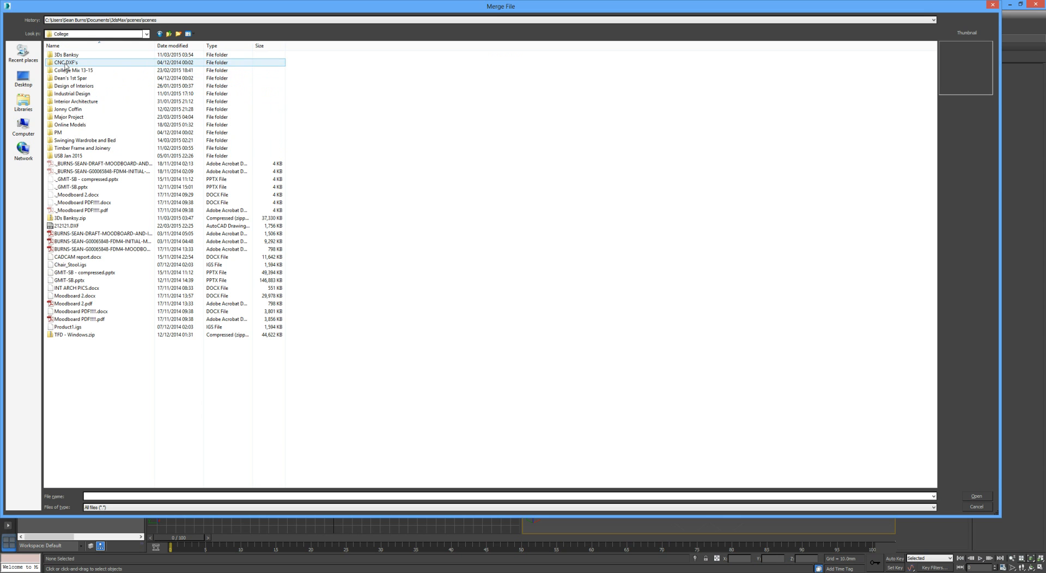
left_click(74, 70)
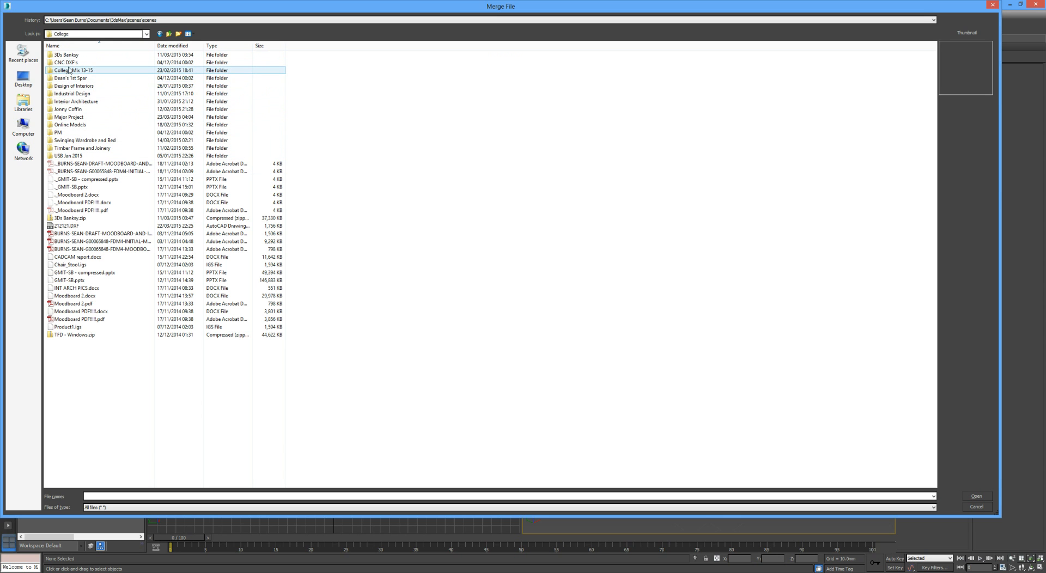
double_click(73, 70)
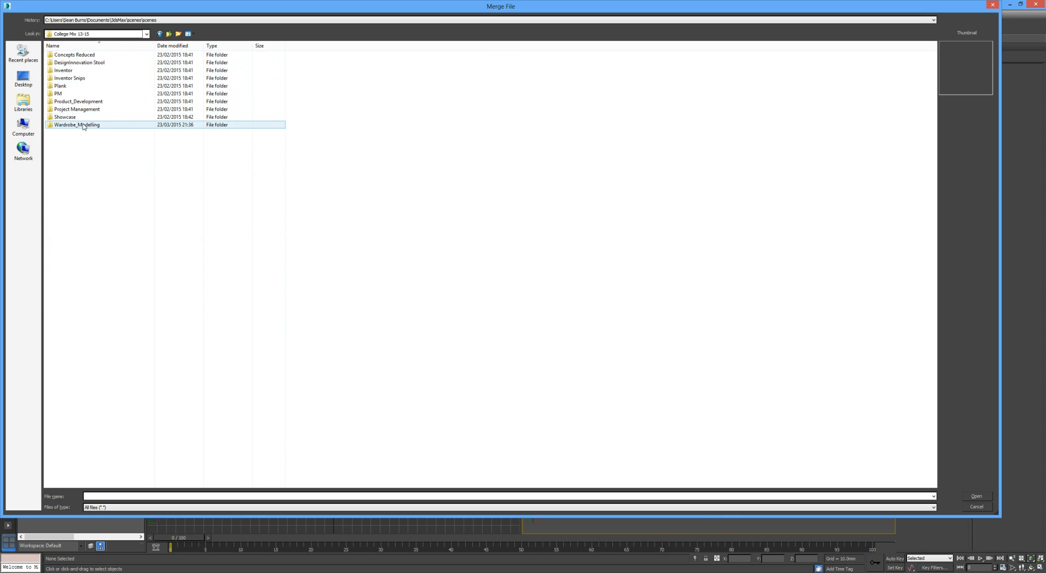
double_click(78, 125)
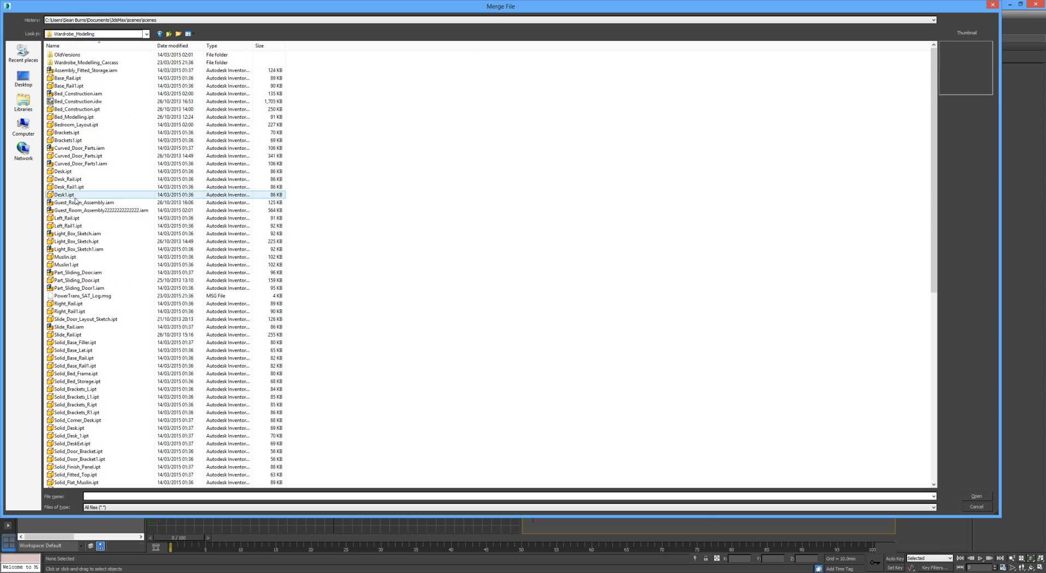
left_click(85, 202)
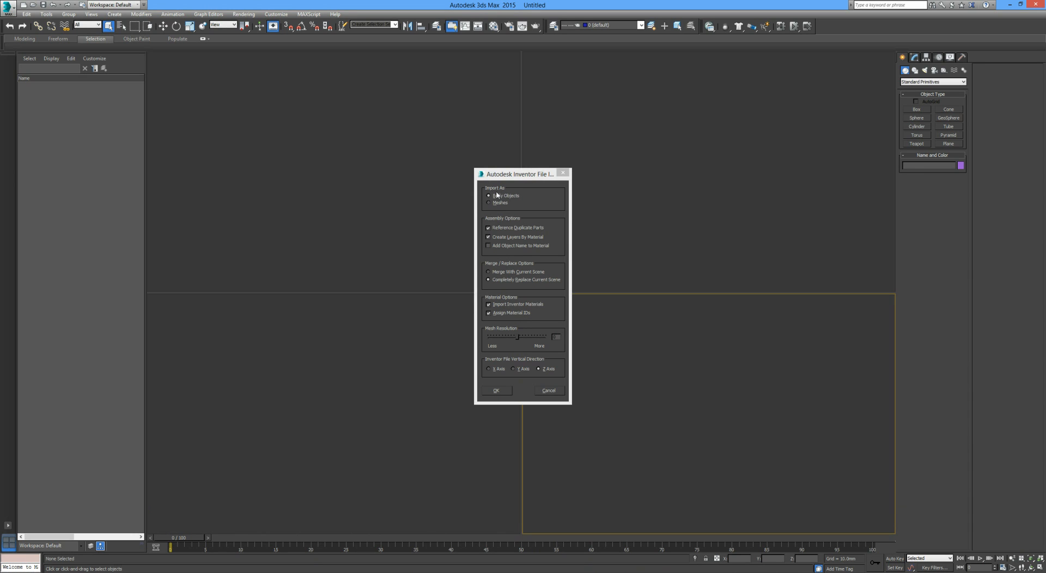
mouse_move(500, 209)
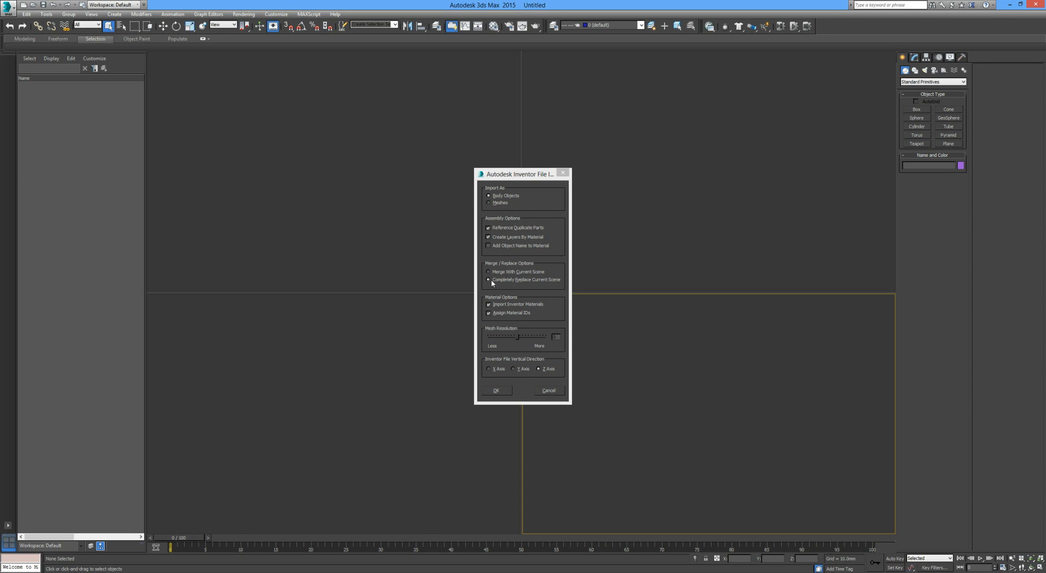
mouse_move(555, 288)
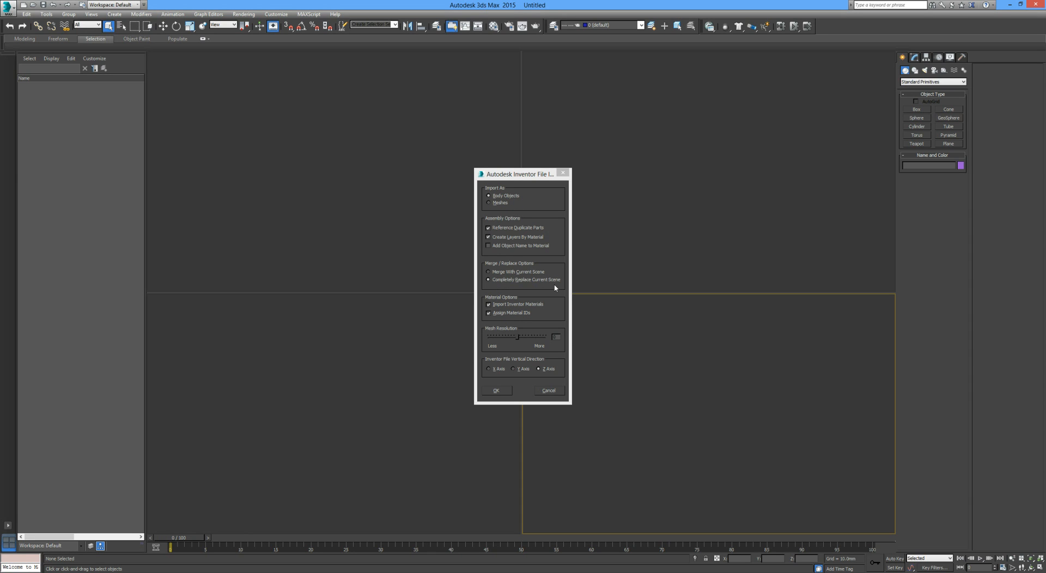
mouse_move(502, 294)
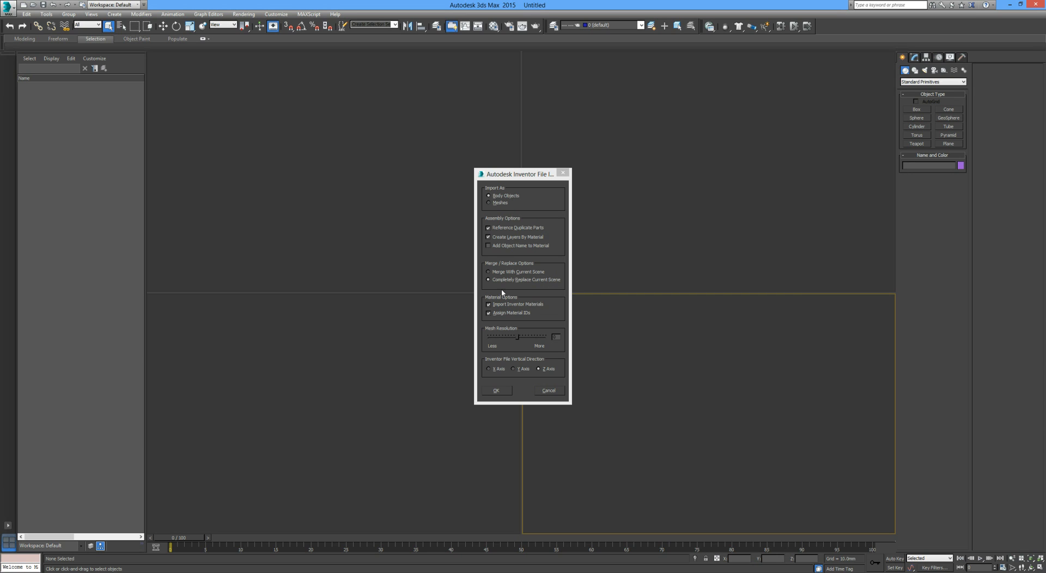
- Import the Inventor file with Merge With Current Scene and Z Axis as vertical
left_click(490, 272)
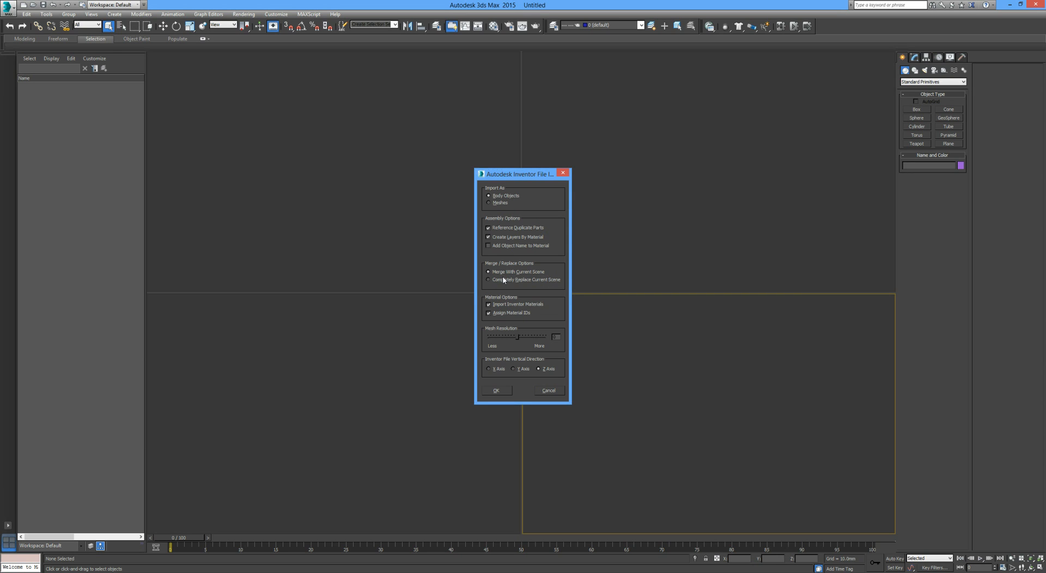
mouse_move(533, 291)
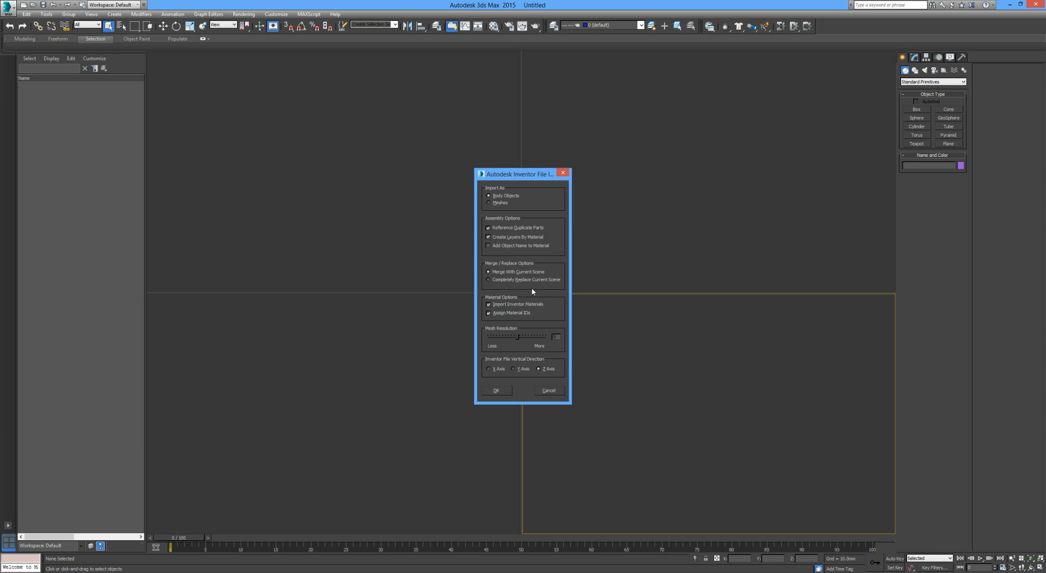
mouse_move(518, 288)
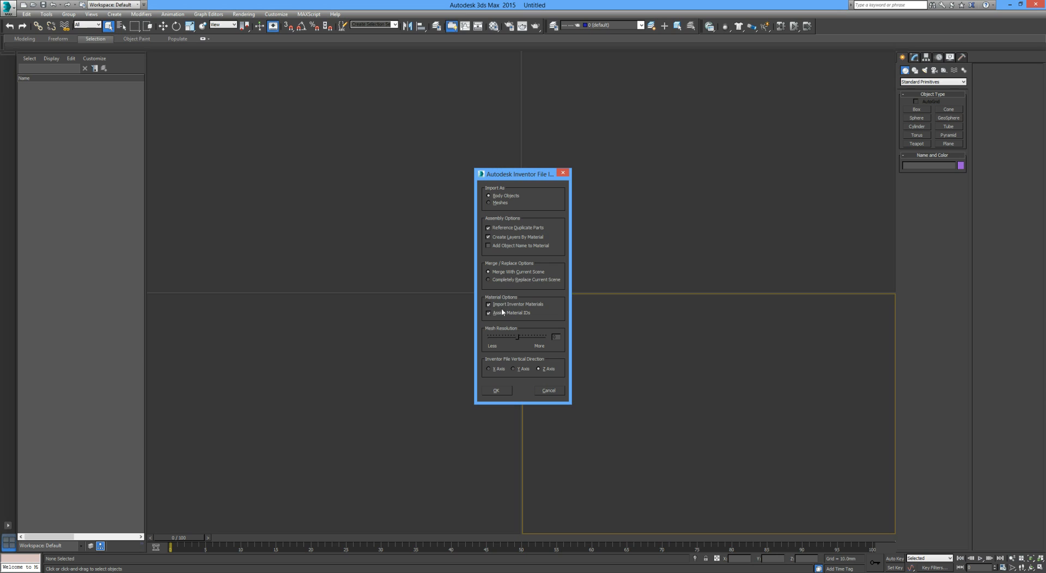
mouse_move(485, 339)
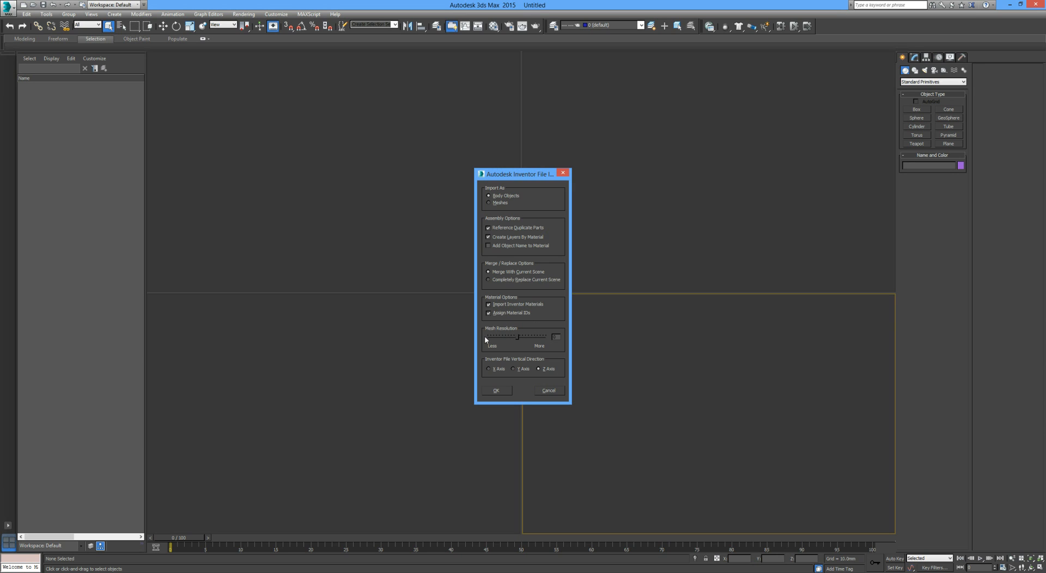
mouse_move(517, 336)
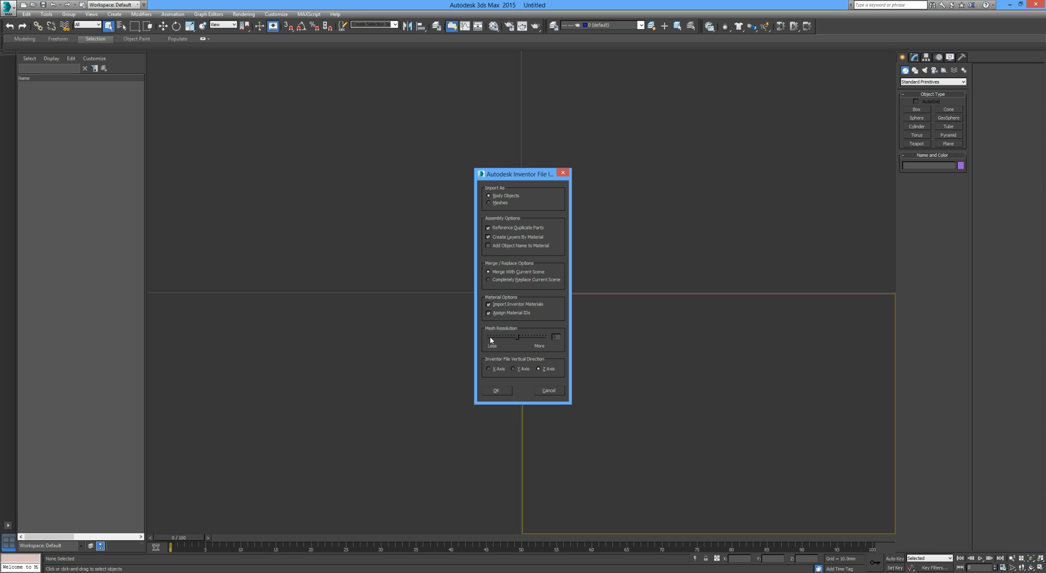
mouse_move(505, 347)
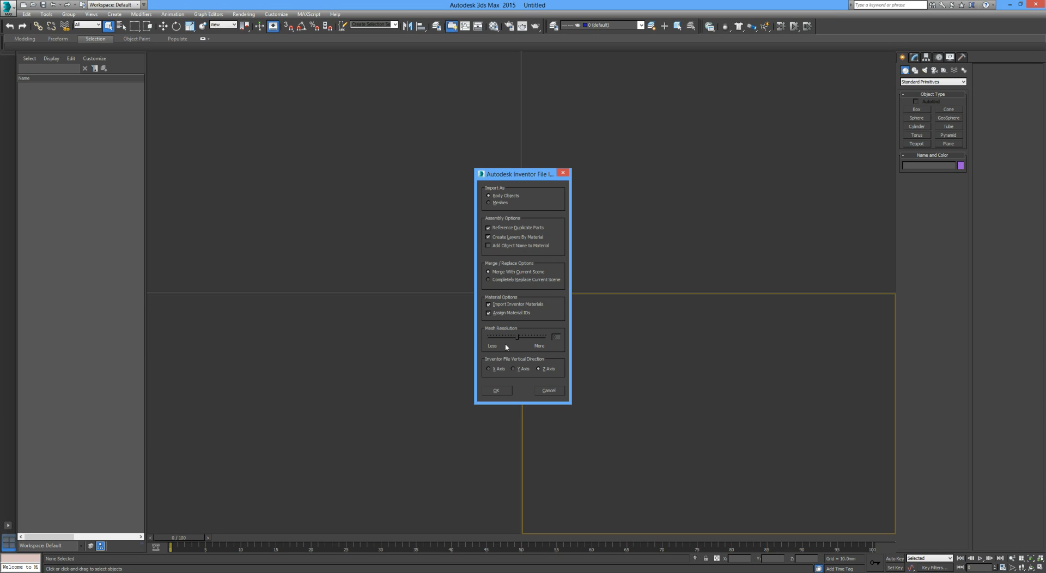
mouse_move(505, 364)
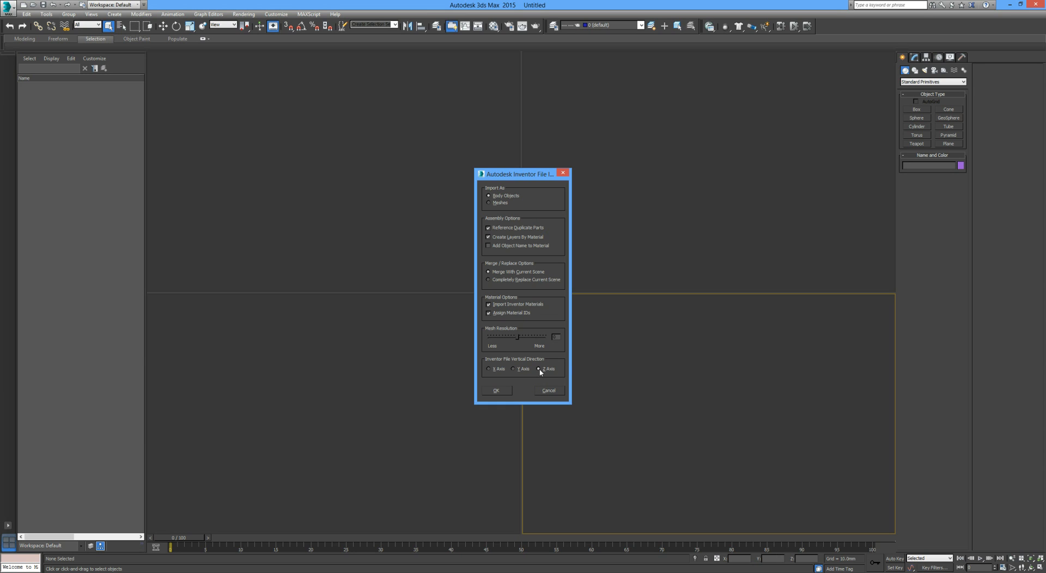
left_click(497, 391)
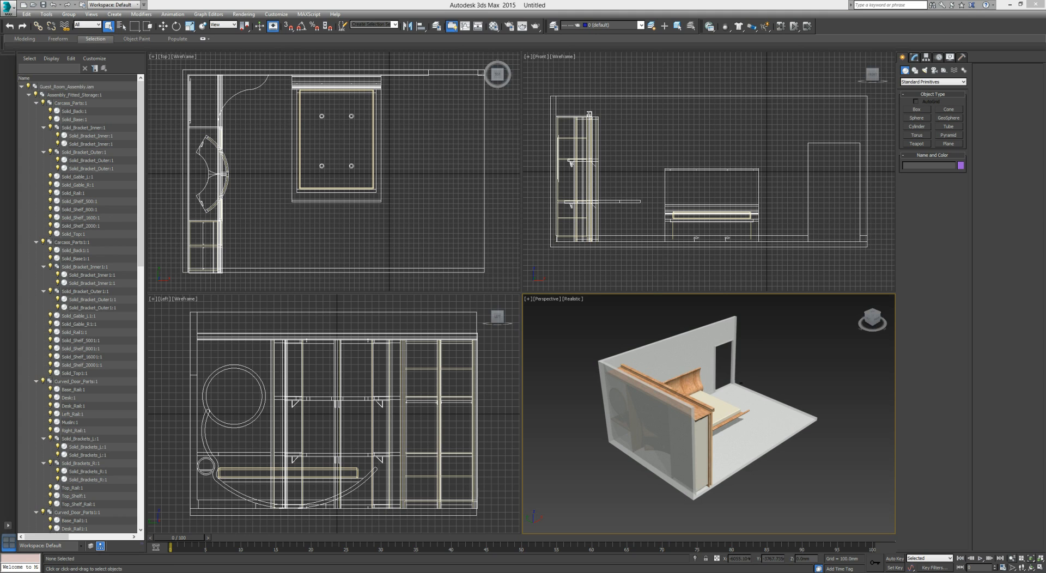
mouse_move(776, 431)
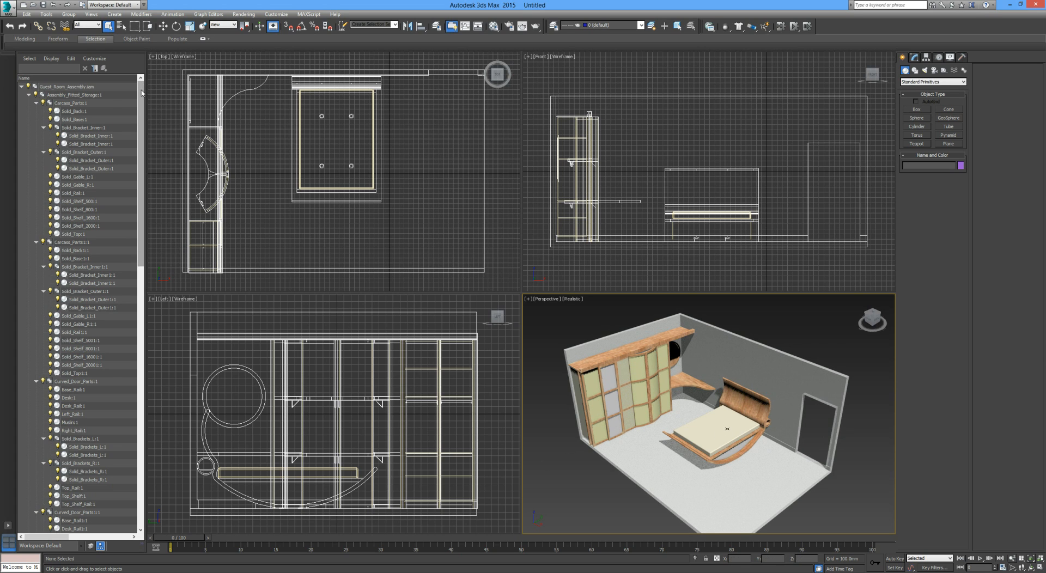
- Select the Guest_Room_Assembly group in the Perspective viewport
scroll("down", 3)
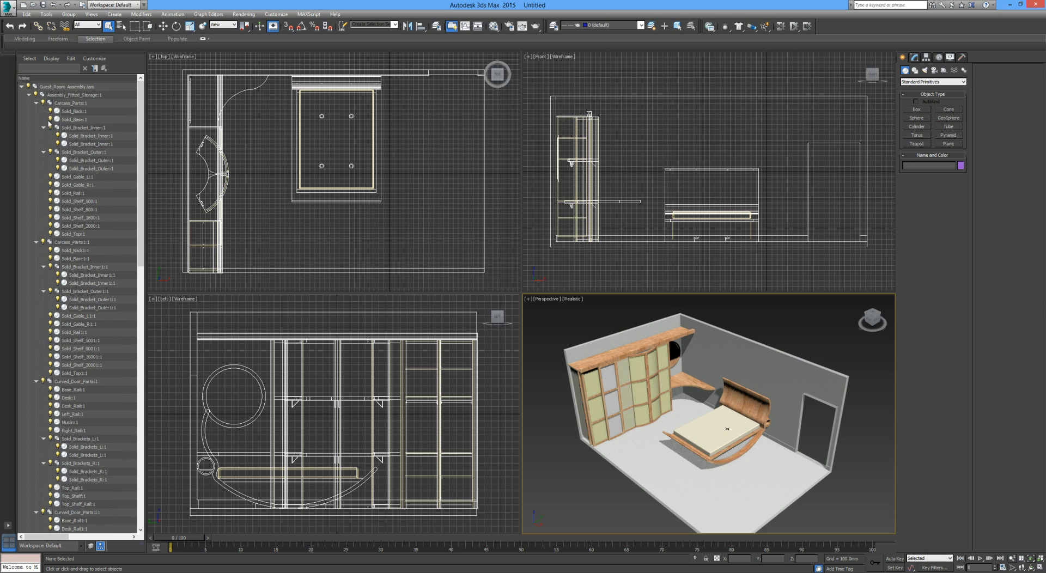
left_click(66, 87)
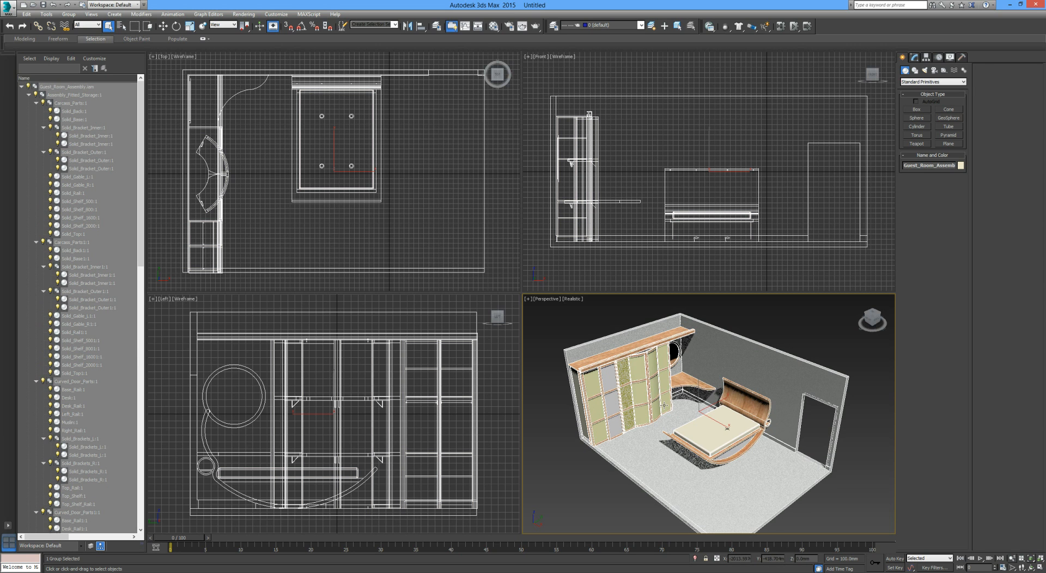
left_click(843, 472)
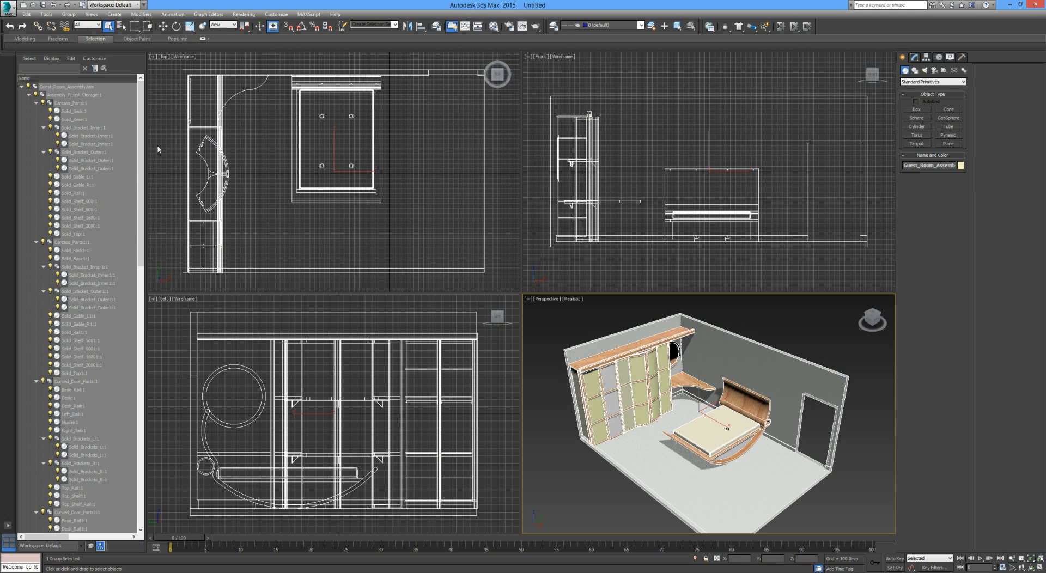
scroll("down", 3)
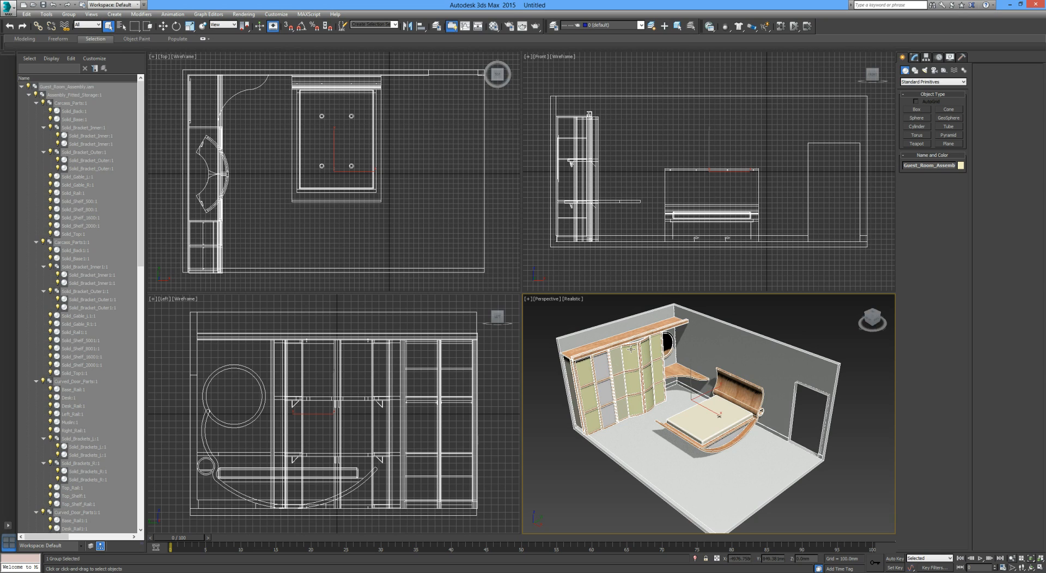
mouse_move(613, 319)
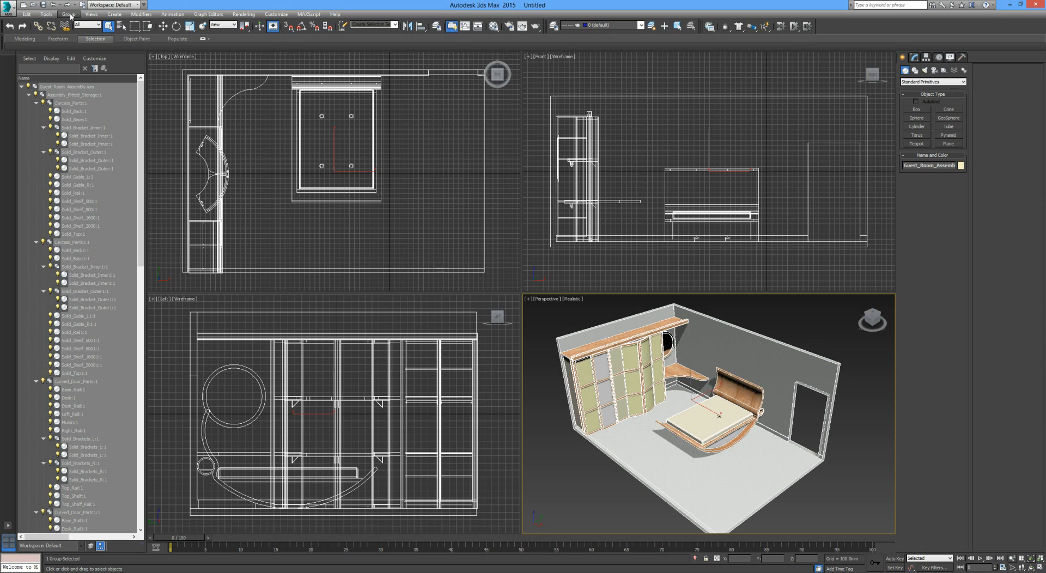
- Ungroup Guest_Room_Assembly, then ungroup Assembly_Fitted_Storage
left_click(69, 14)
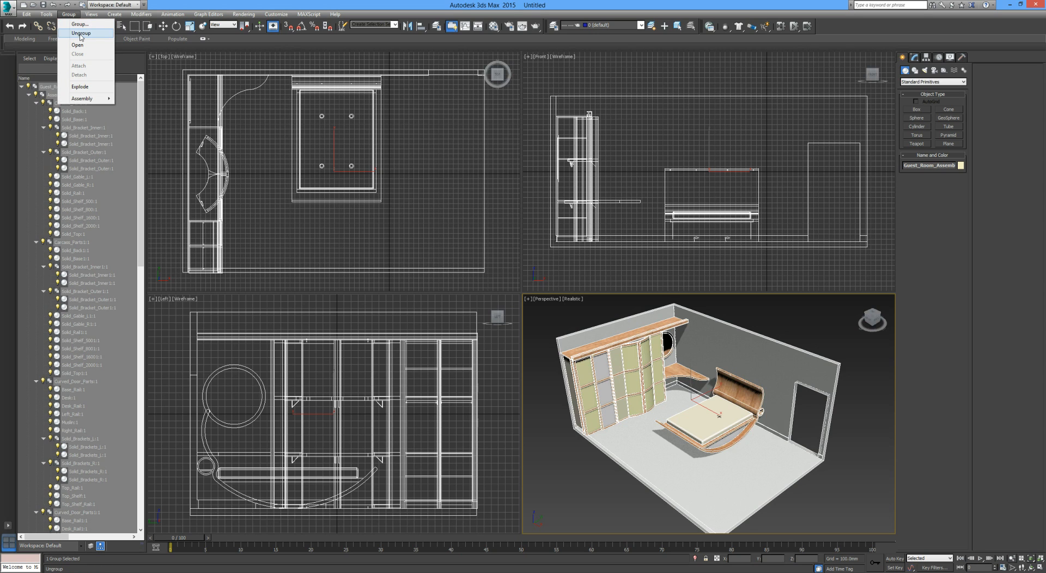
left_click(80, 33)
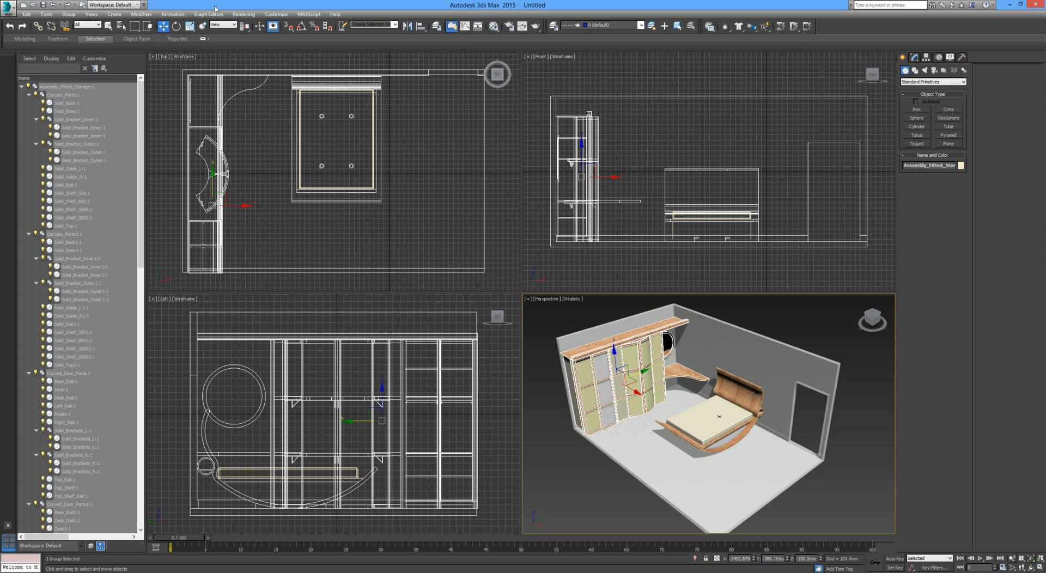
left_click(68, 15)
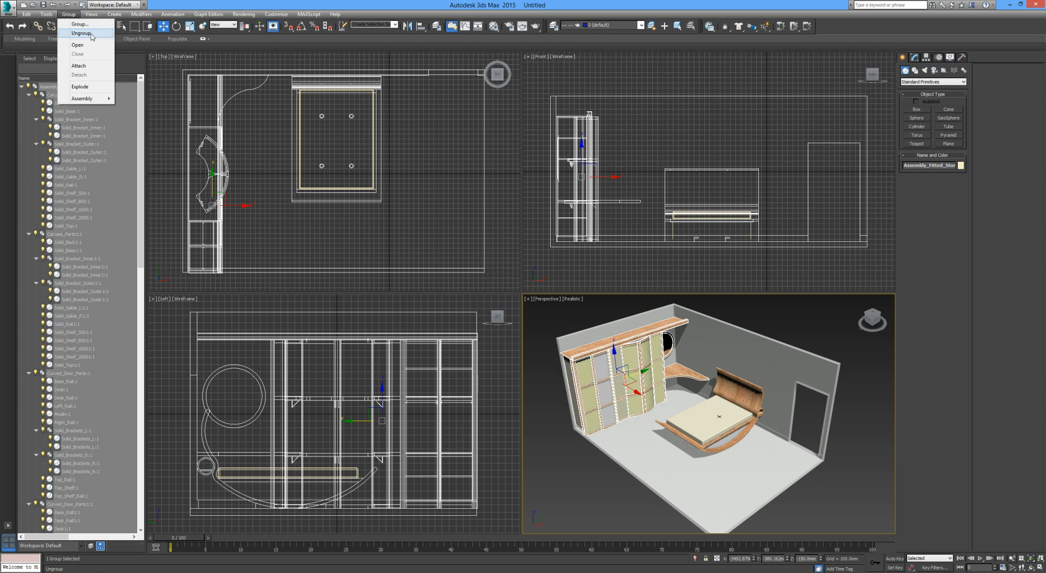
left_click(80, 34)
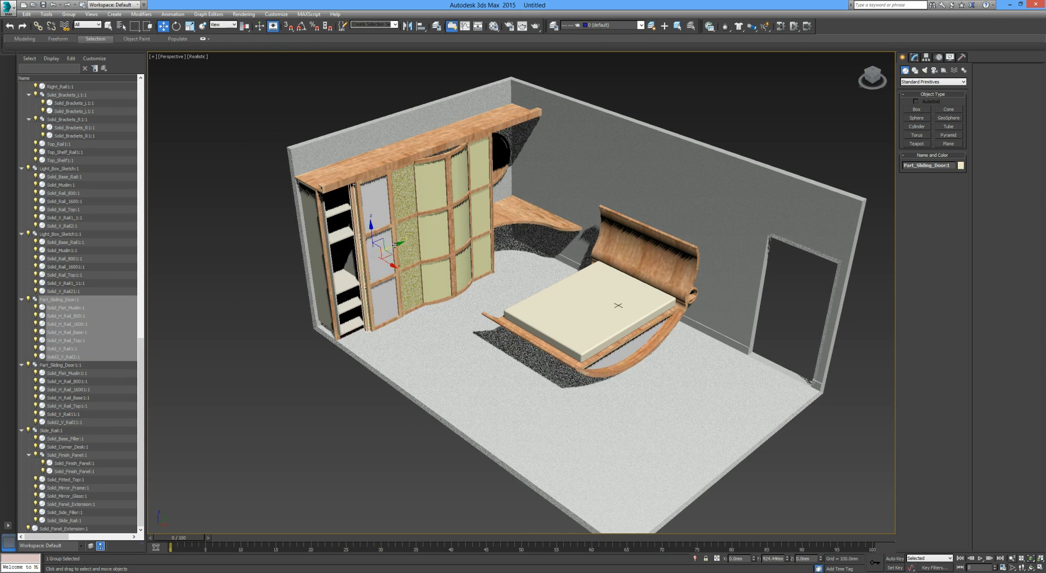
- Slide the wardrobe's sliding door across the left shelving bays
left_click_drag(393, 258, 377, 251)
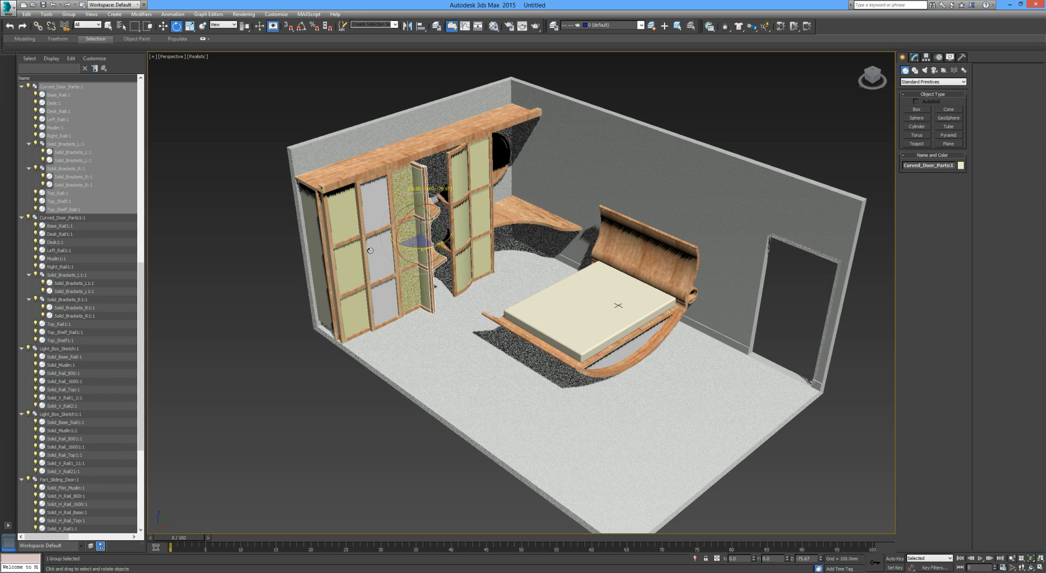
left_click(303, 26)
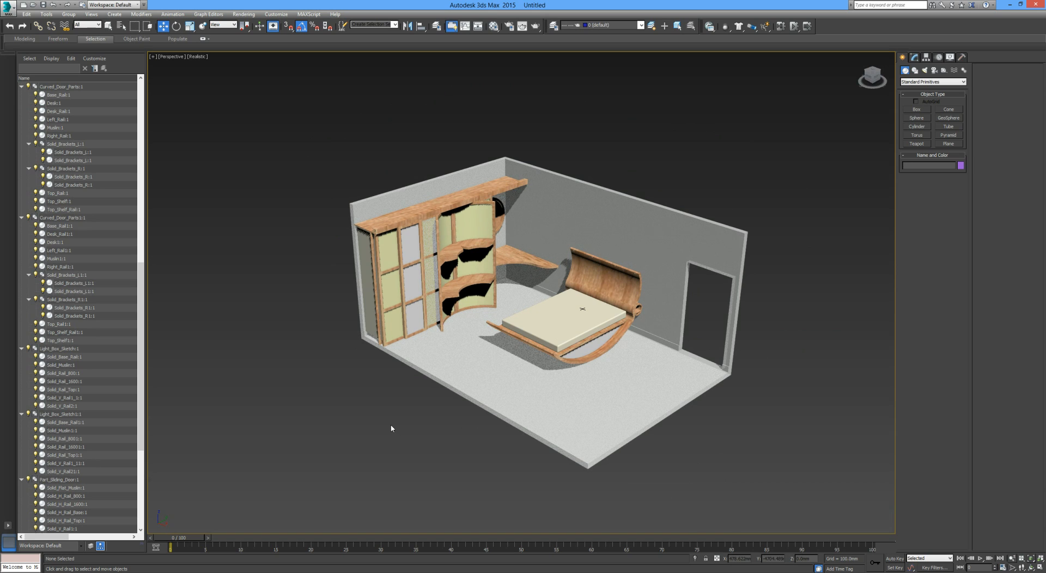
mouse_move(381, 382)
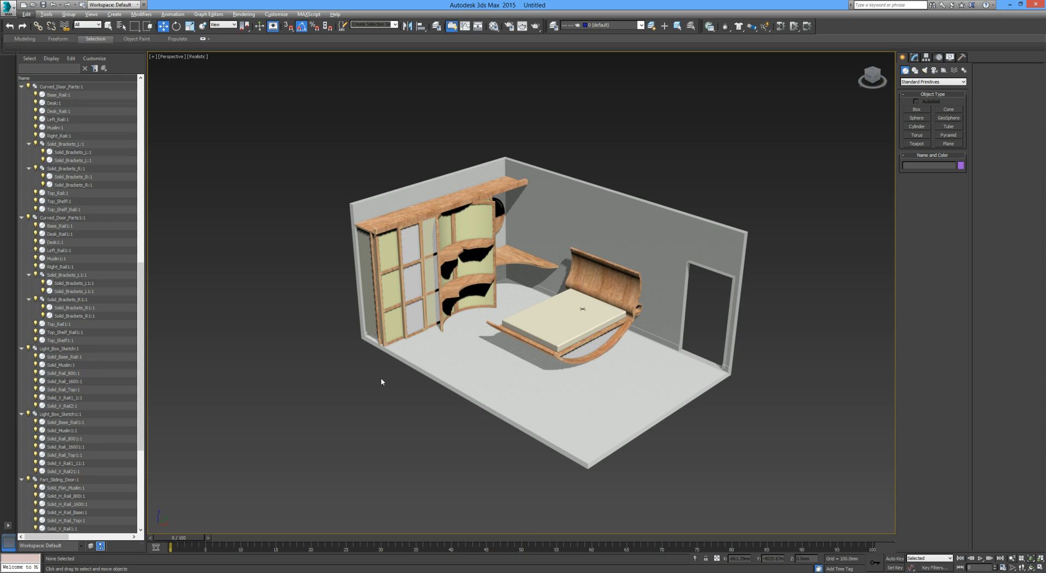
- Restore the four-viewport layout with Alt+W and reset the scene without saving
key("alt+w")
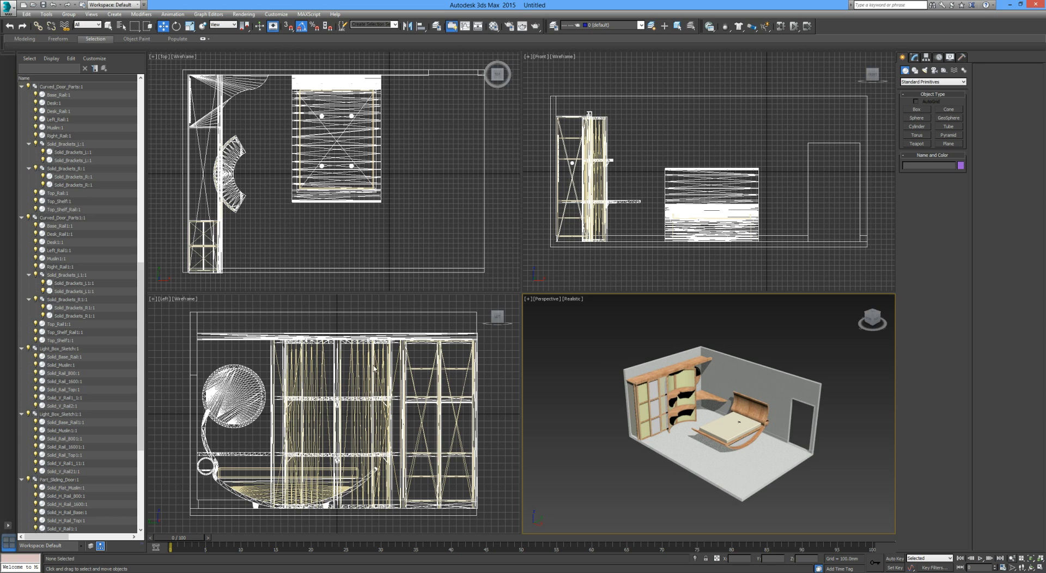
mouse_move(525, 282)
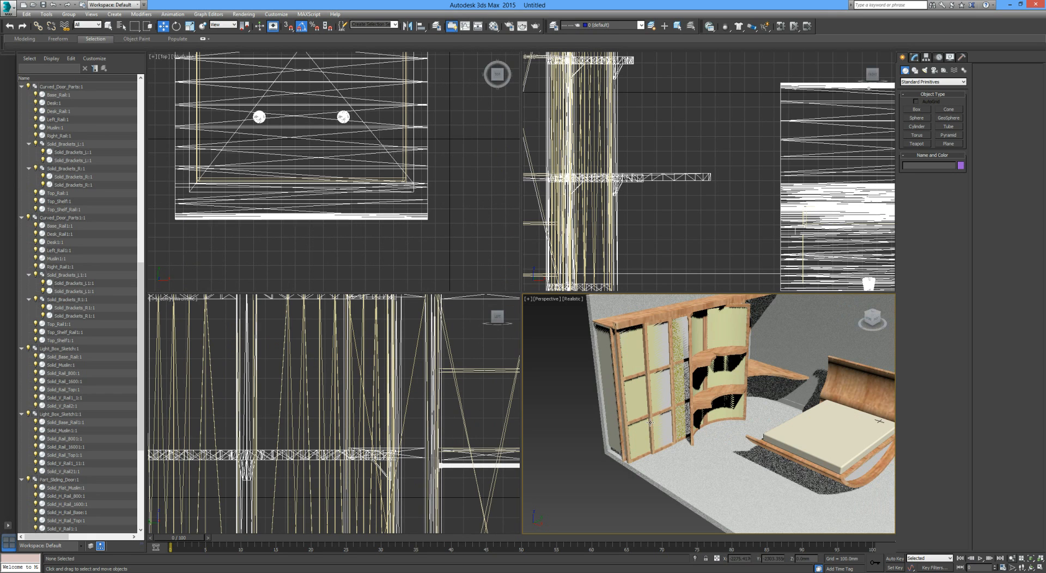
mouse_move(409, 335)
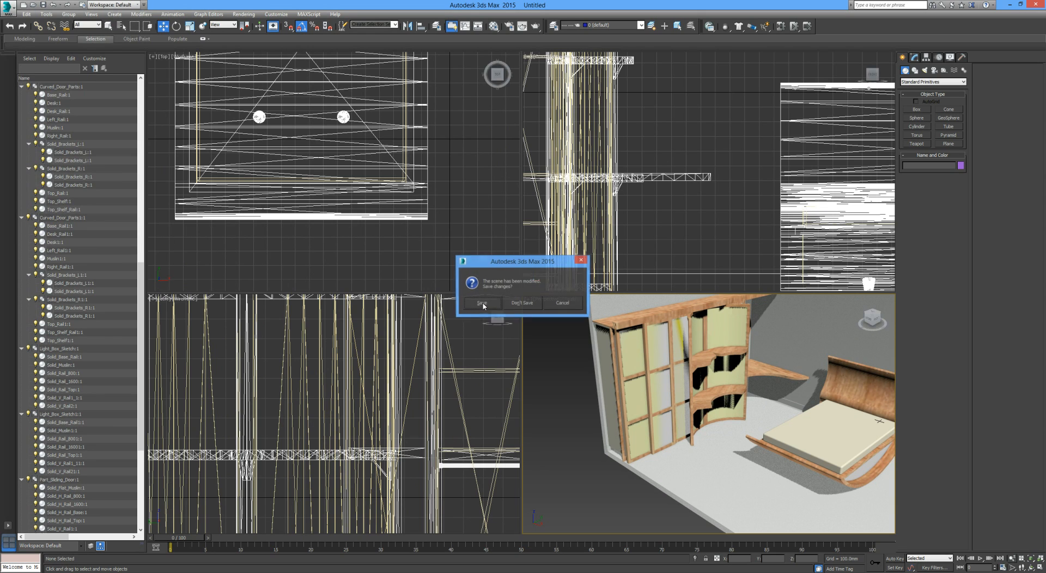
mouse_move(499, 306)
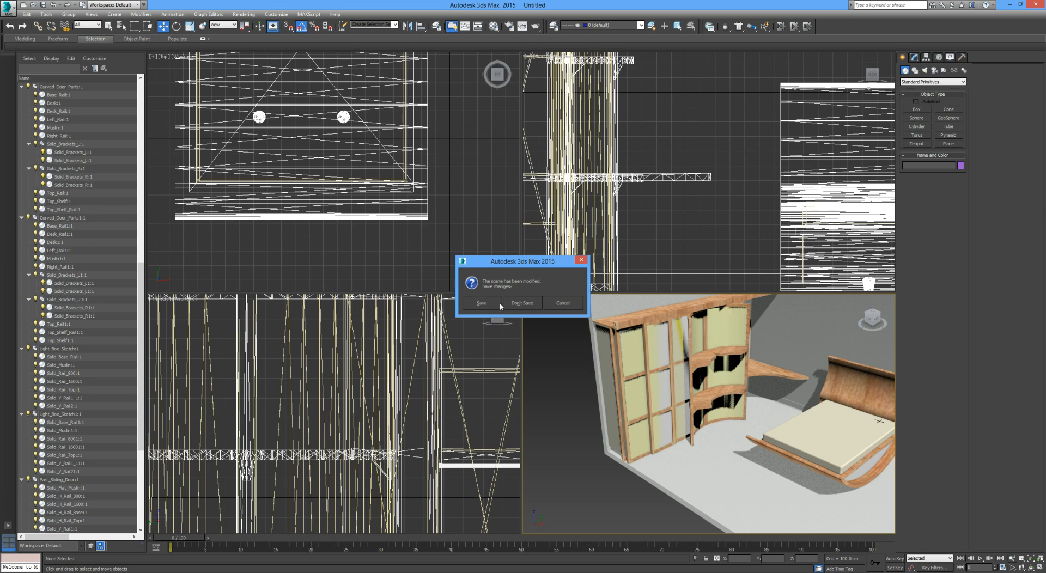
left_click(522, 304)
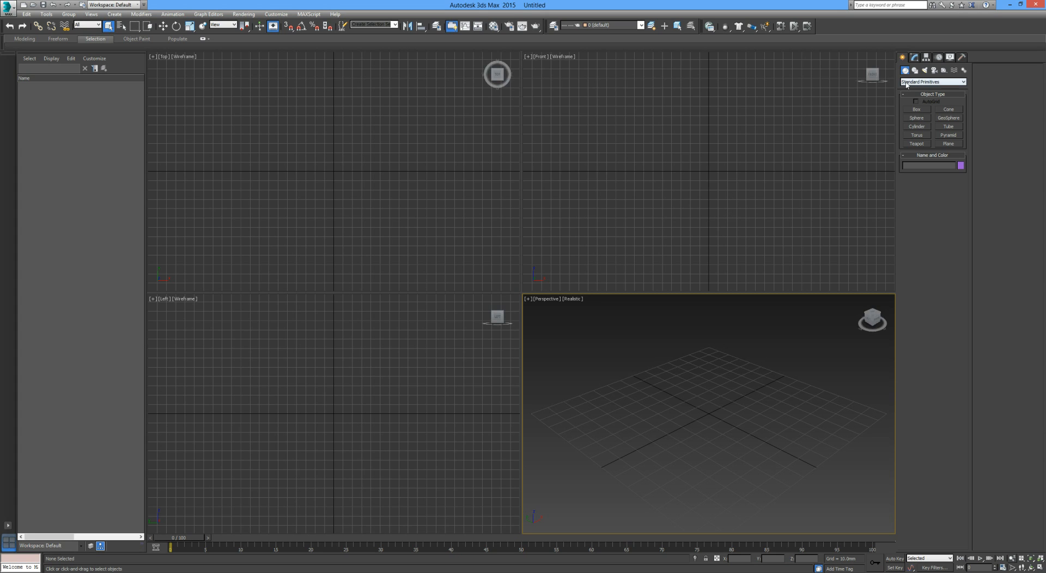
mouse_move(963, 125)
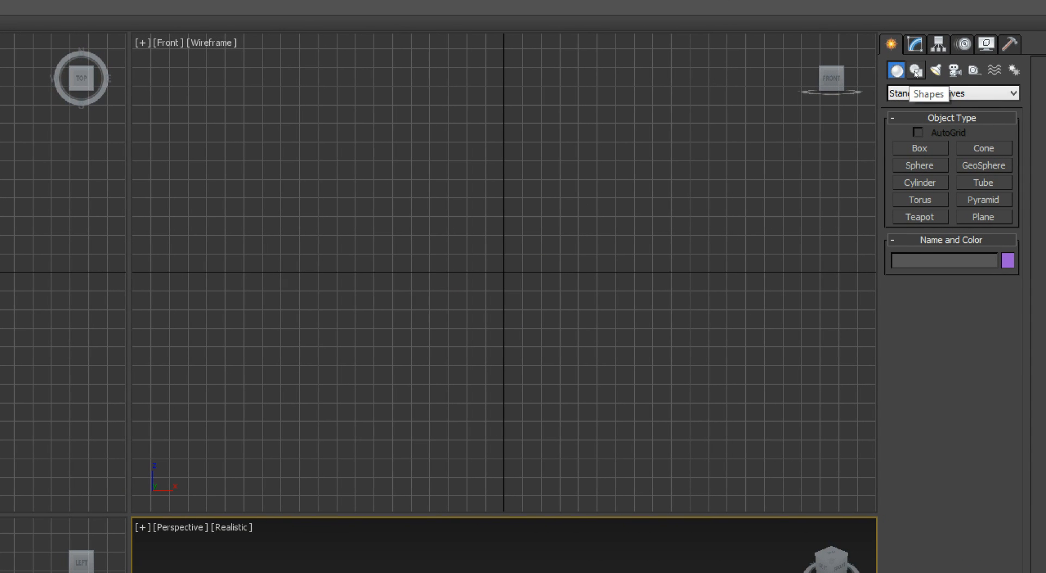
- Draw a square Rectangle001 spline on the Perspective grid and view its parameters
left_click(916, 70)
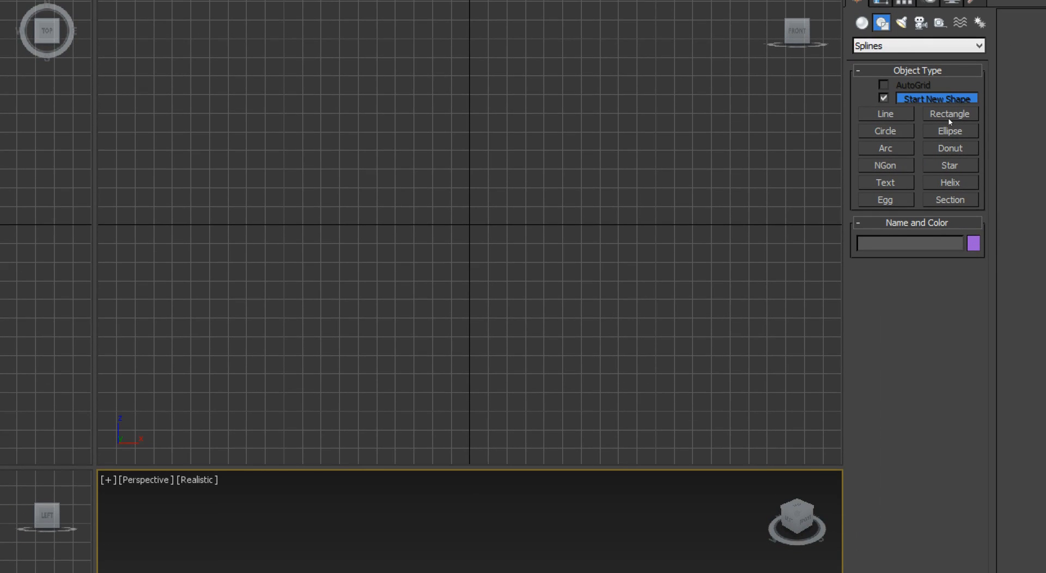
left_click(948, 113)
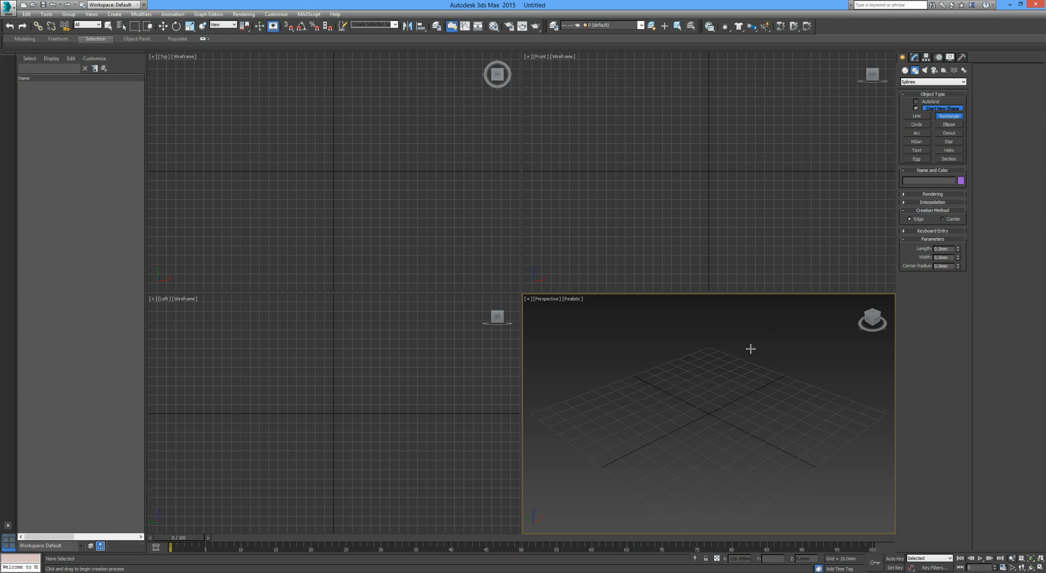
left_click_drag(609, 424, 682, 472)
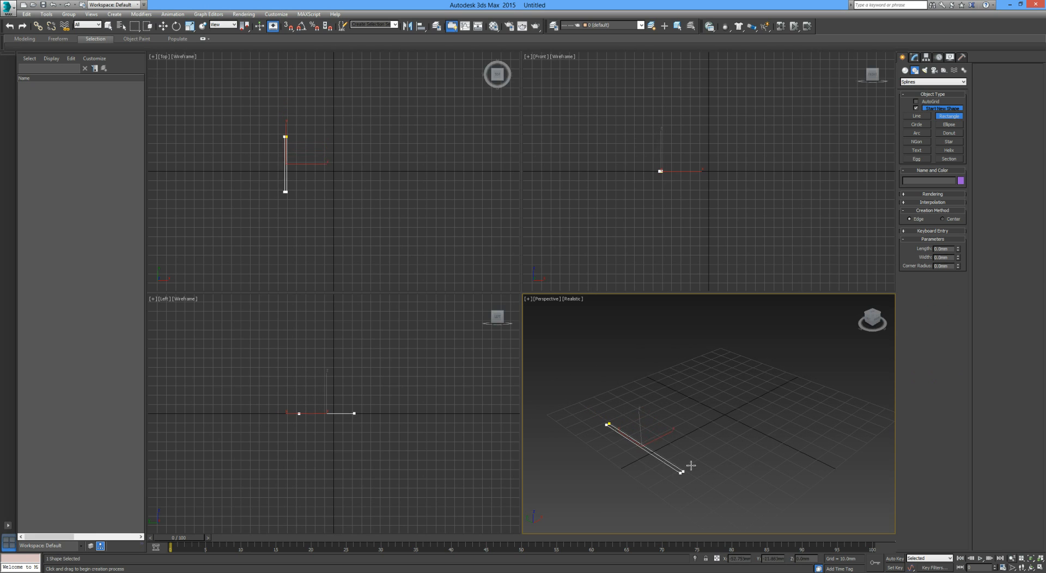
left_click_drag(609, 425, 681, 472)
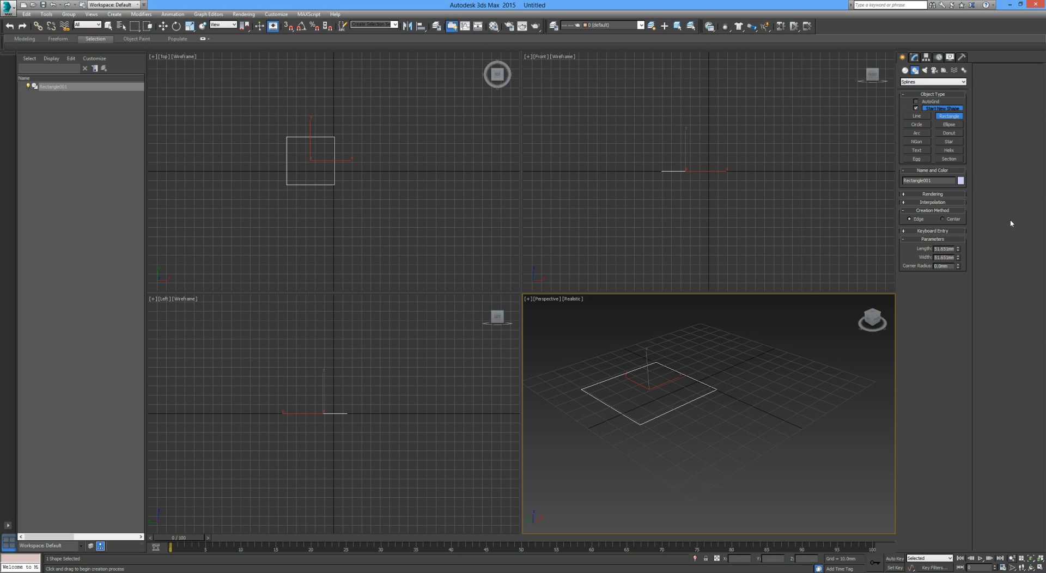
left_click(915, 57)
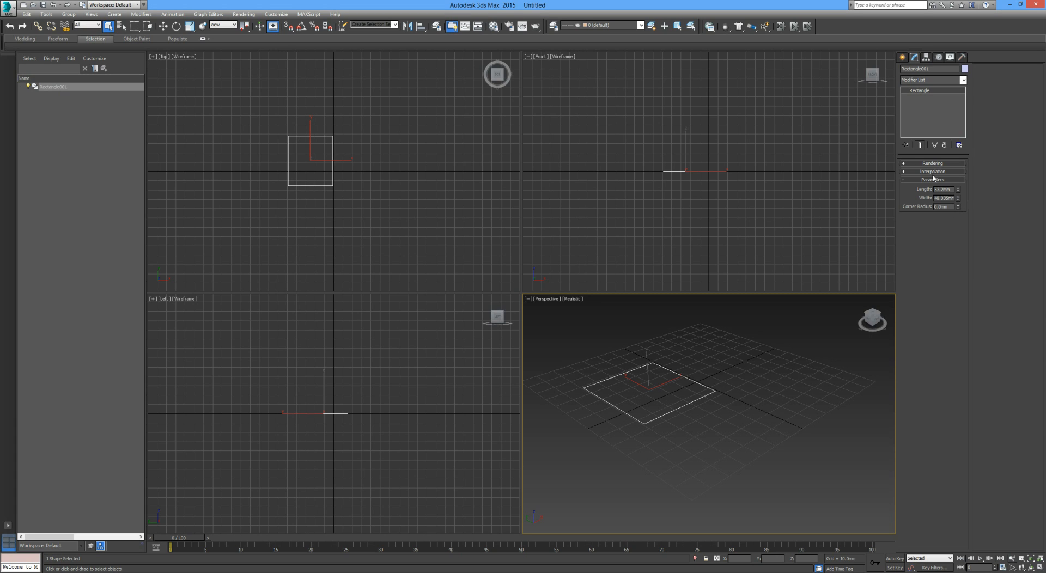
mouse_move(935, 179)
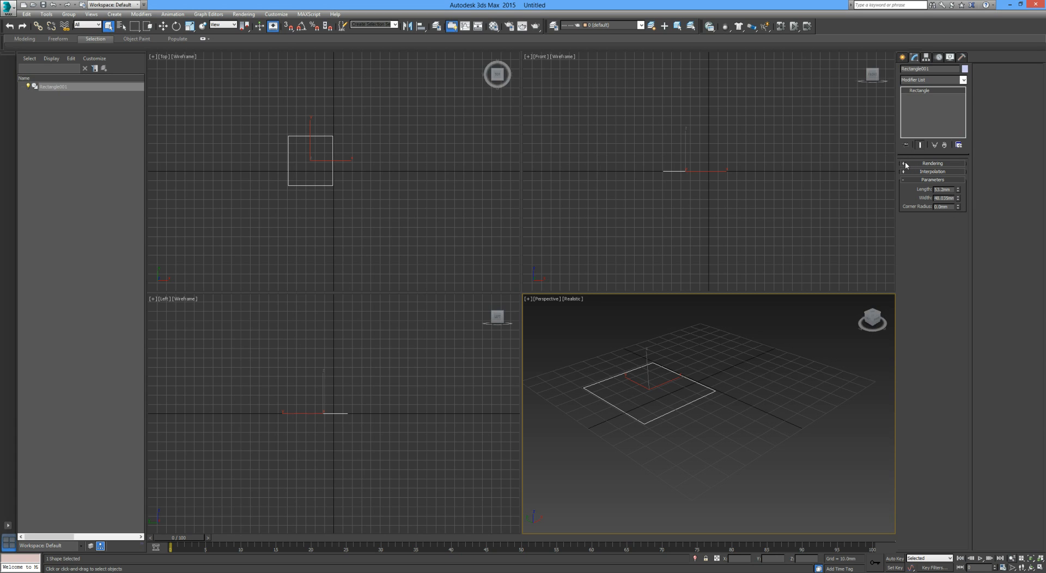
- Preview the rectangle with Enable In Viewport, then remove it to empty the scene
left_click(932, 164)
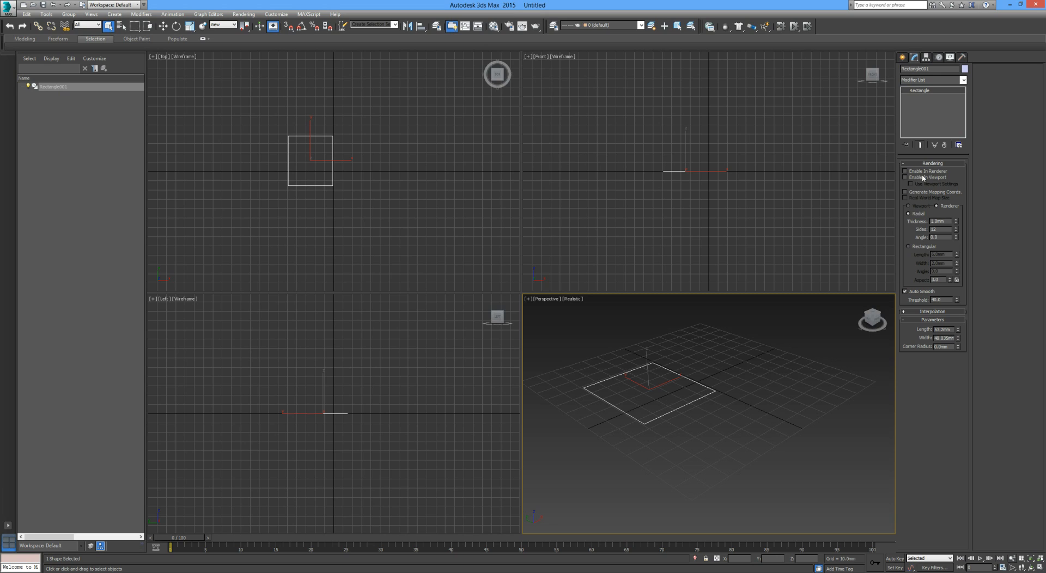
mouse_move(915, 220)
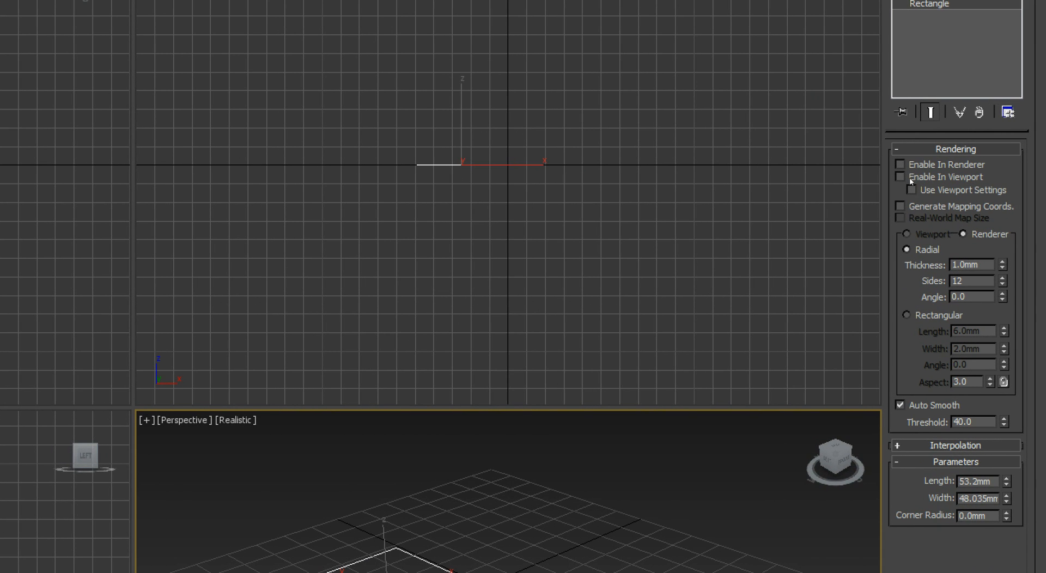
left_click(900, 177)
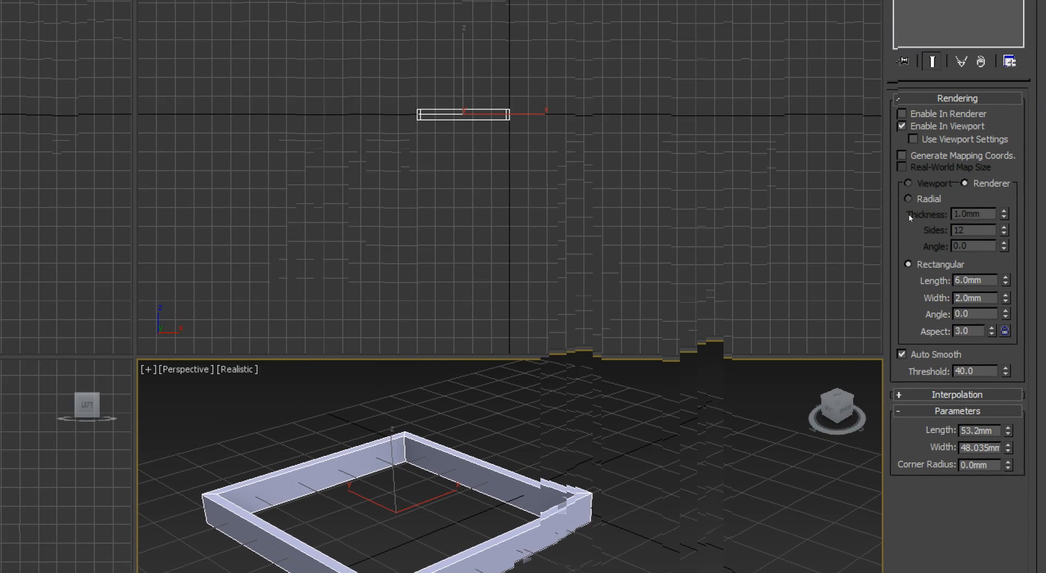
left_click(907, 214)
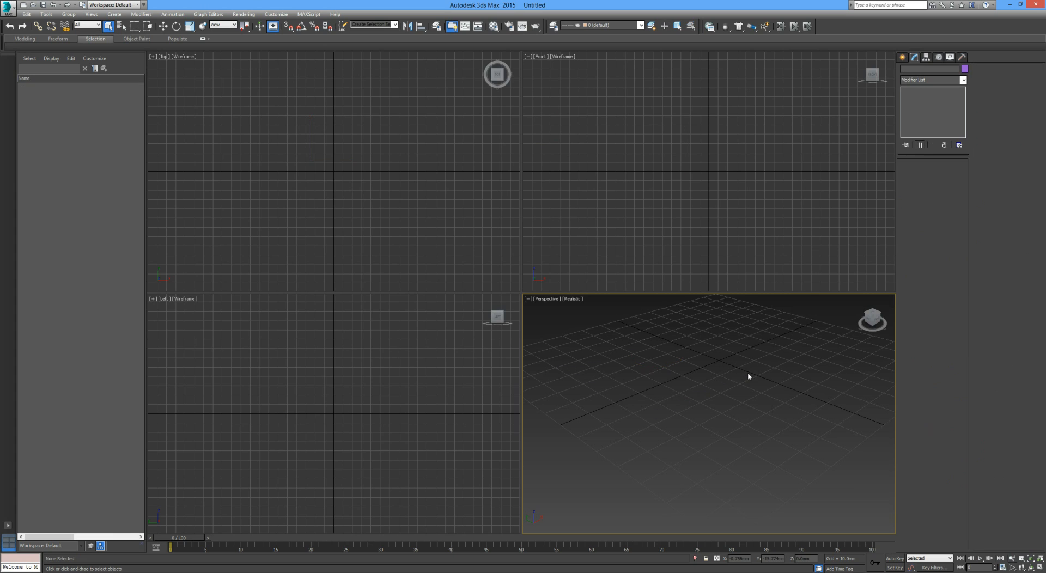
- Choose the Line spline tool and discard the trial line
left_click(915, 71)
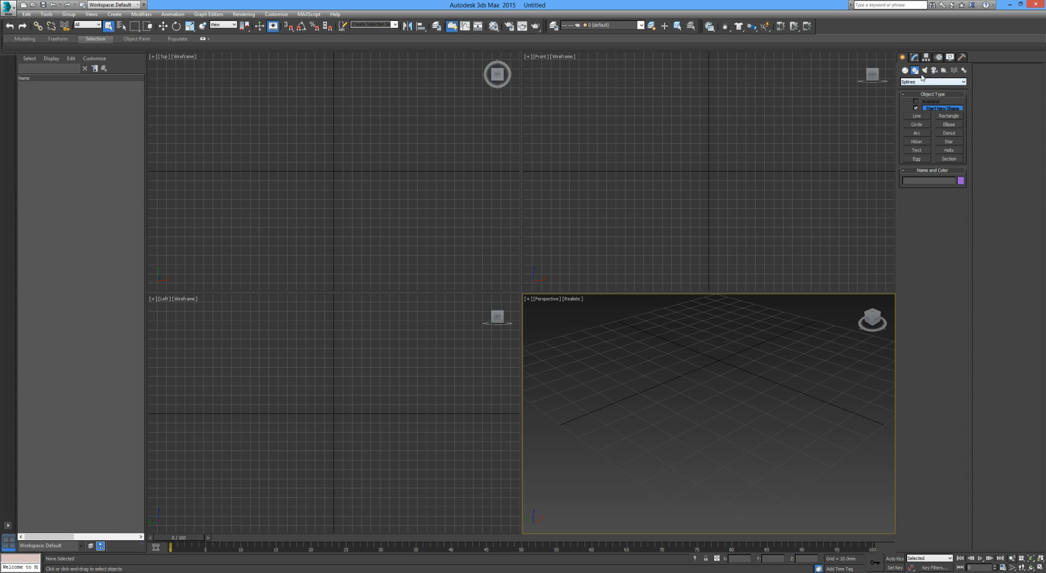
mouse_move(927, 117)
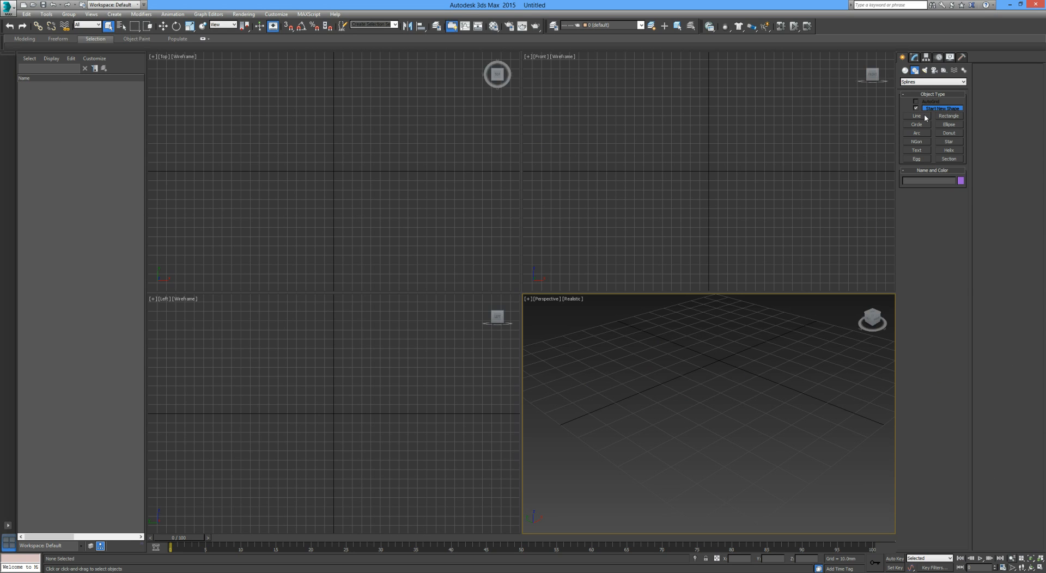
left_click(916, 116)
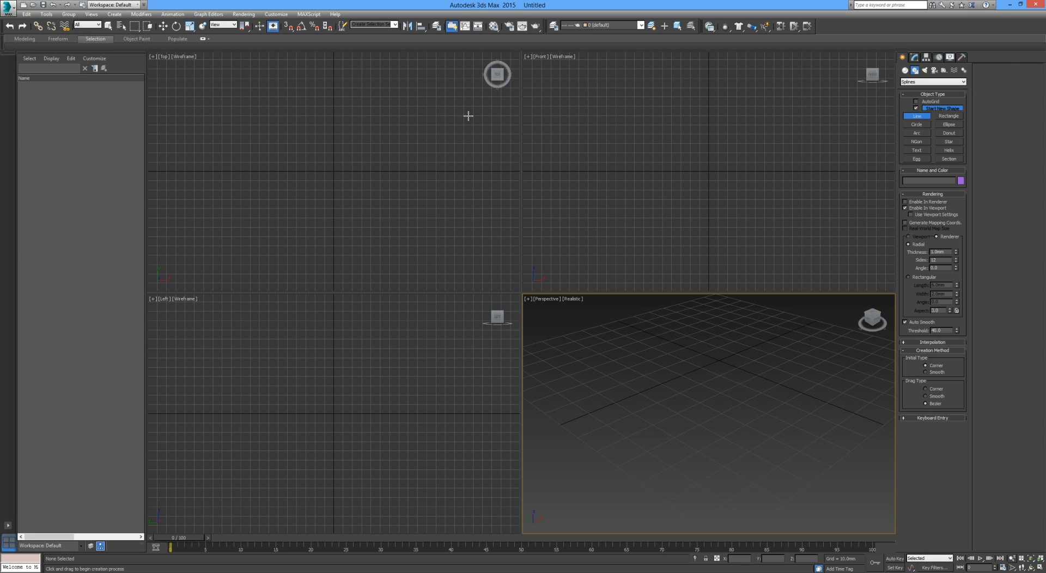
mouse_move(695, 250)
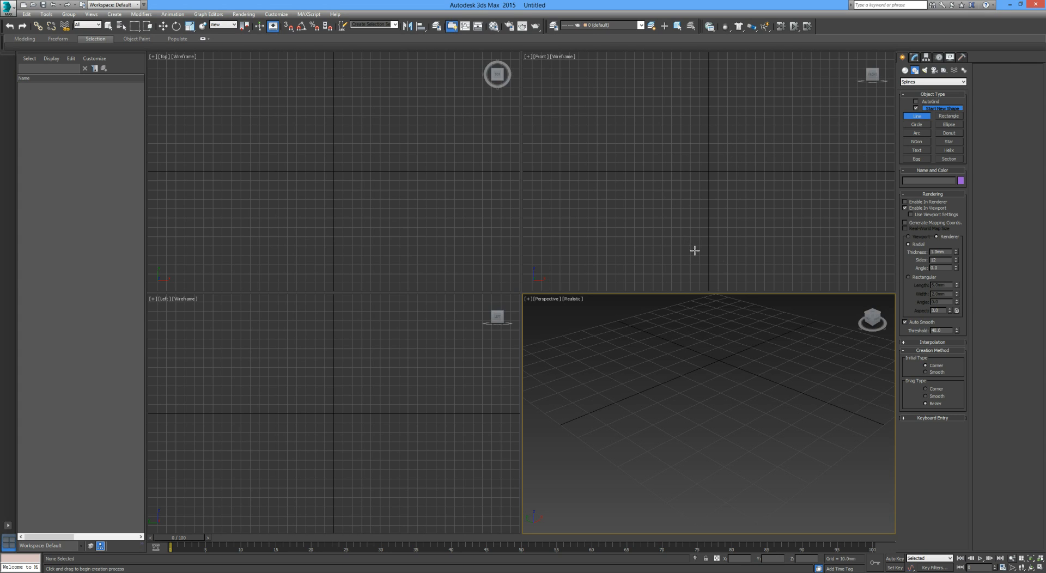
mouse_move(767, 238)
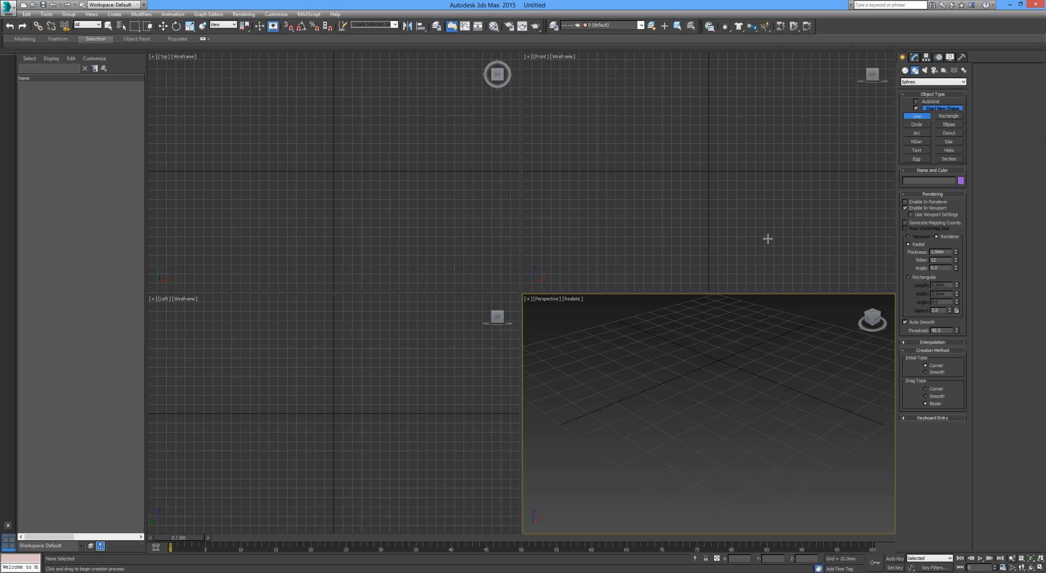
mouse_move(710, 245)
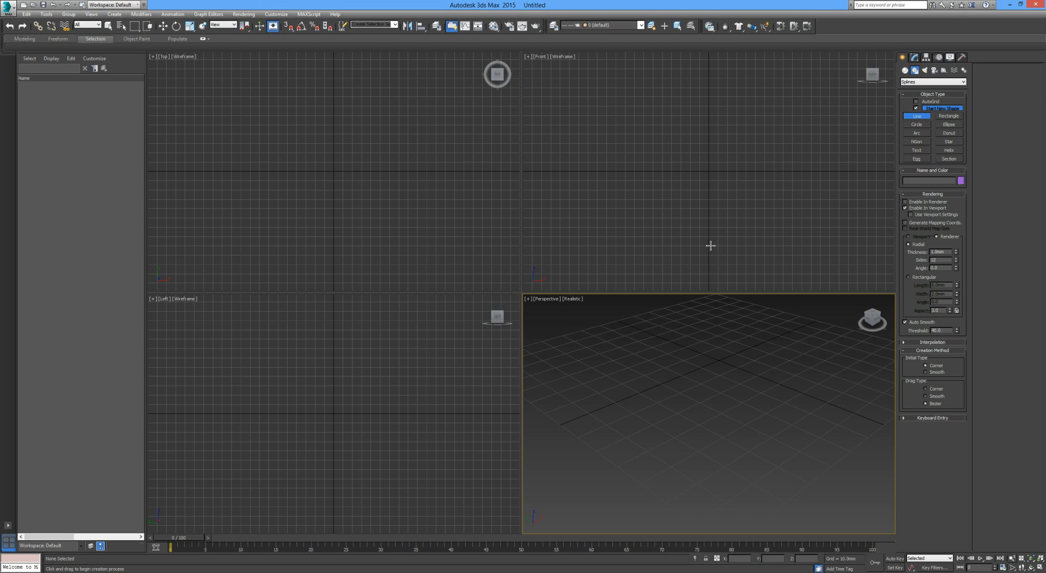
mouse_move(710, 246)
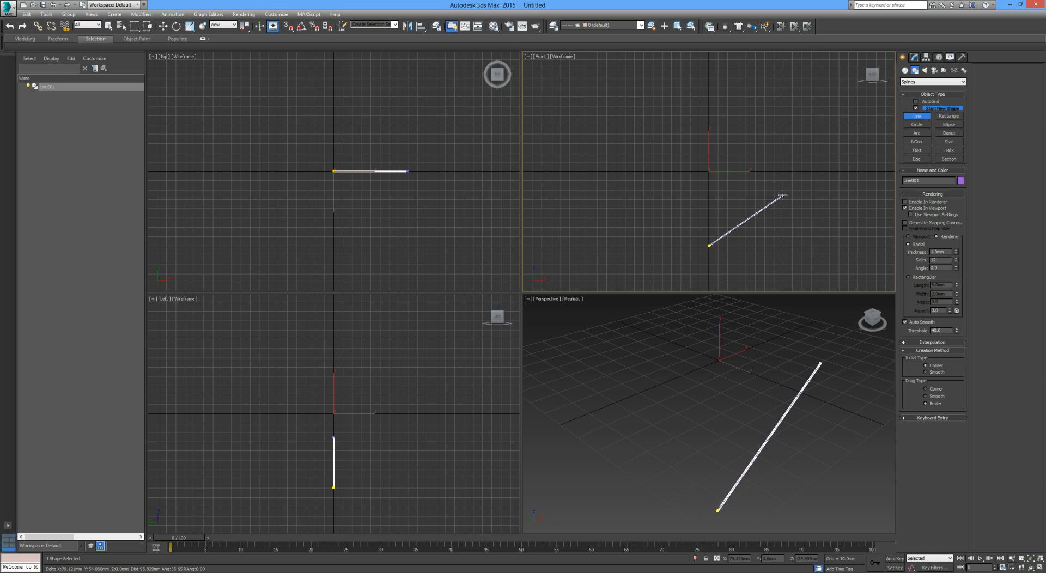
key("Delete")
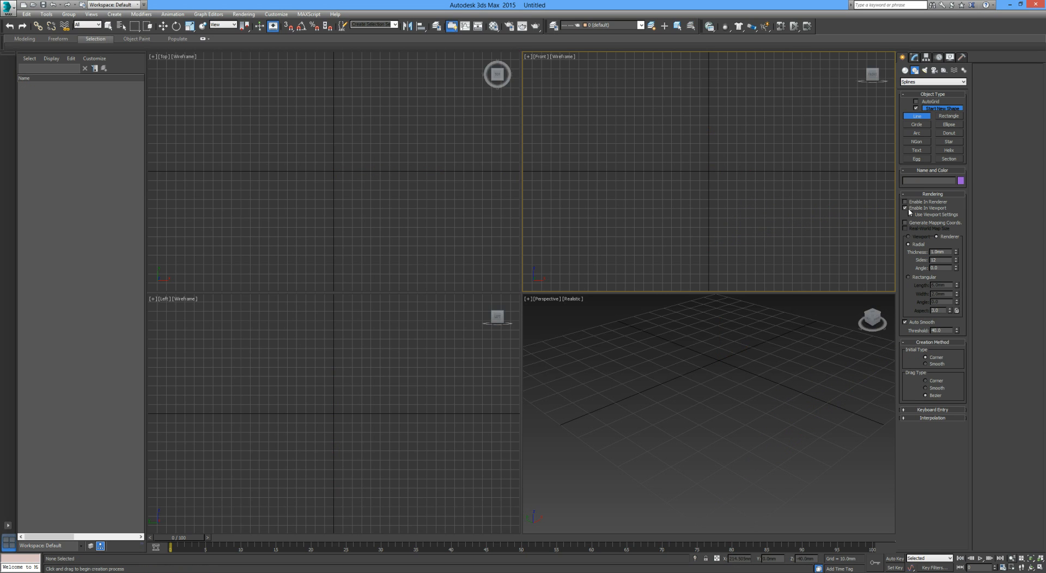
- Turn off Enable In Viewport and sketch the glass base segment in the Front view
left_click(906, 208)
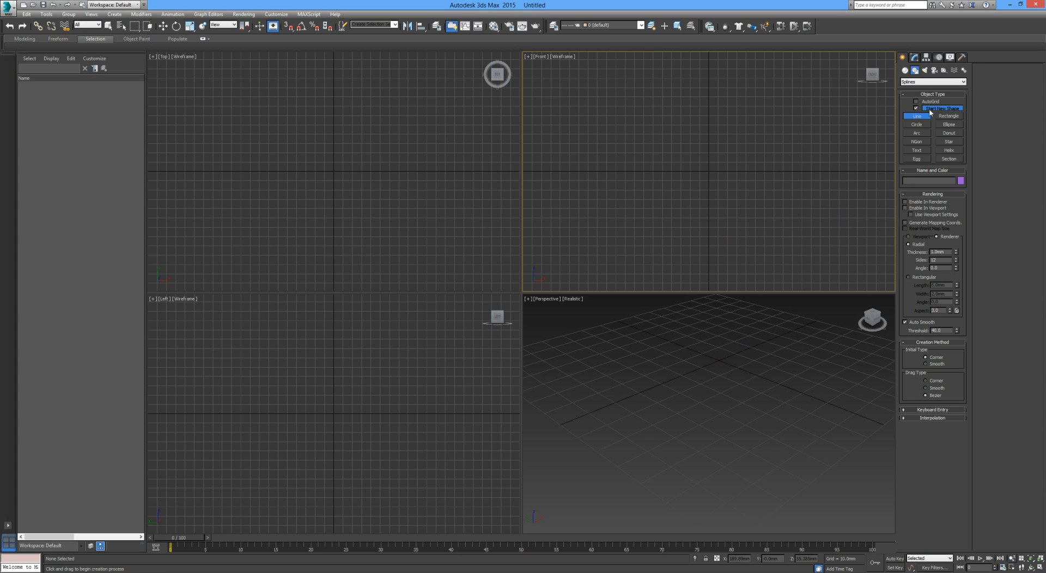
mouse_move(708, 255)
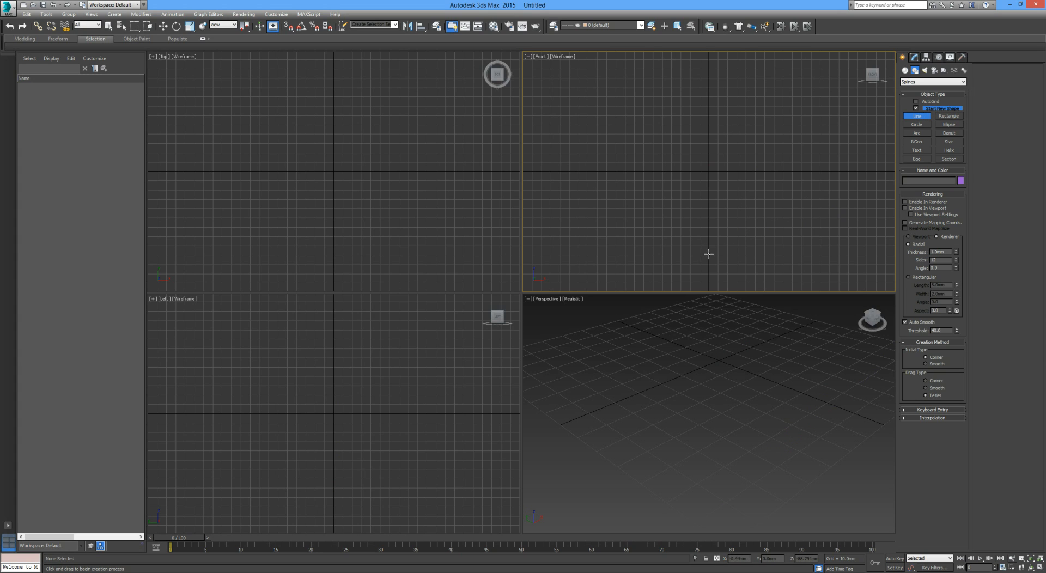
left_click_drag(709, 253, 763, 252)
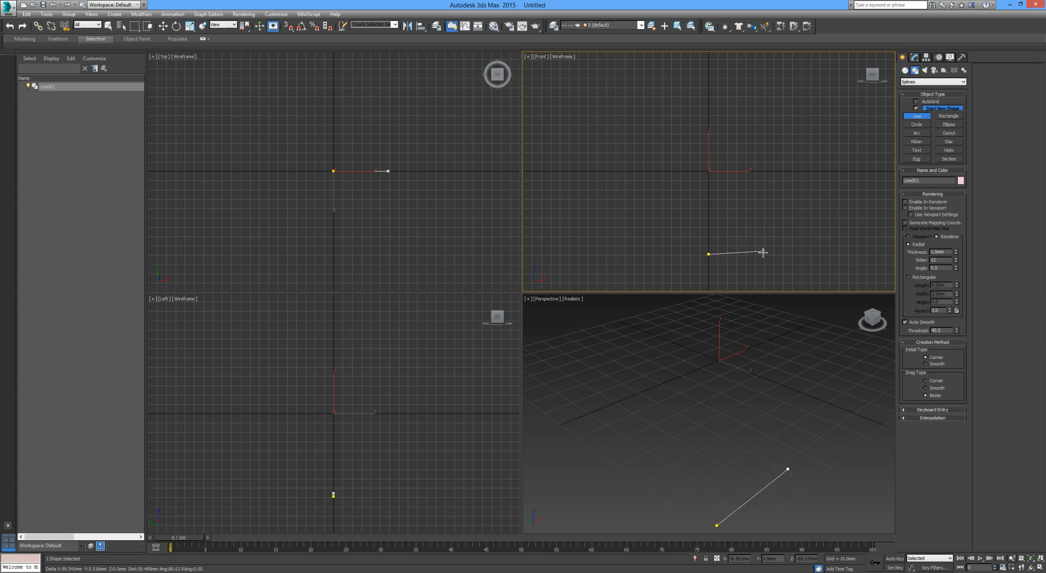
left_click_drag(763, 252, 804, 235)
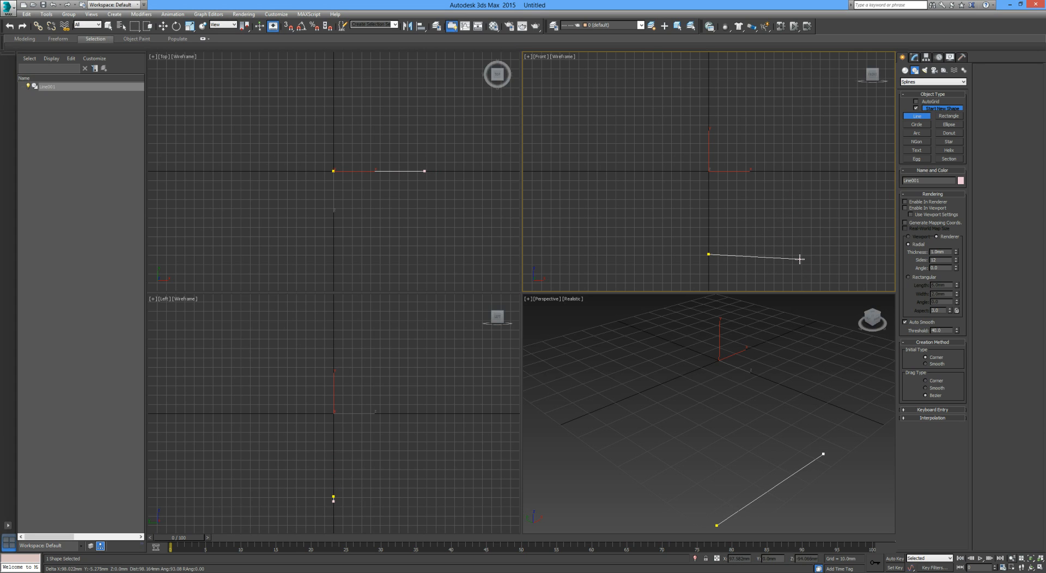
left_click_drag(801, 260, 798, 257)
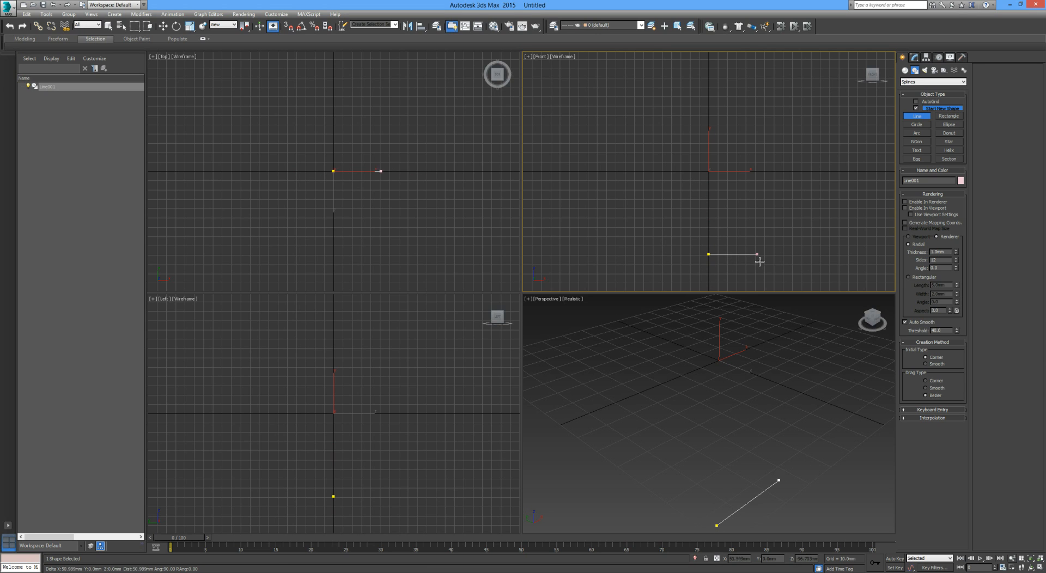
left_click_drag(758, 257, 794, 257)
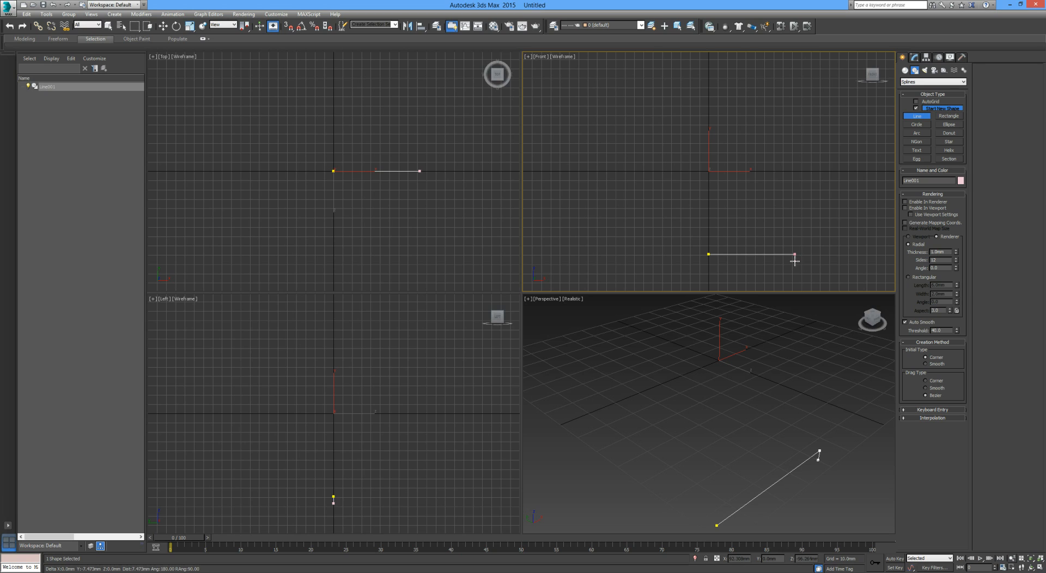
left_click_drag(794, 260, 794, 253)
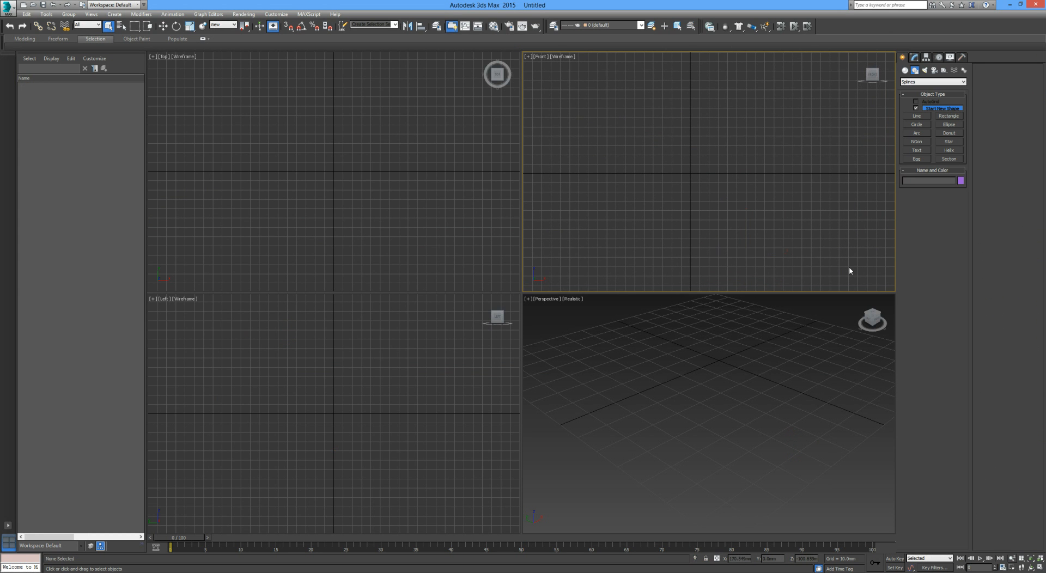
- Draw the Line profile from the base centre, through the stem corner, to the flared bowl
left_click(916, 115)
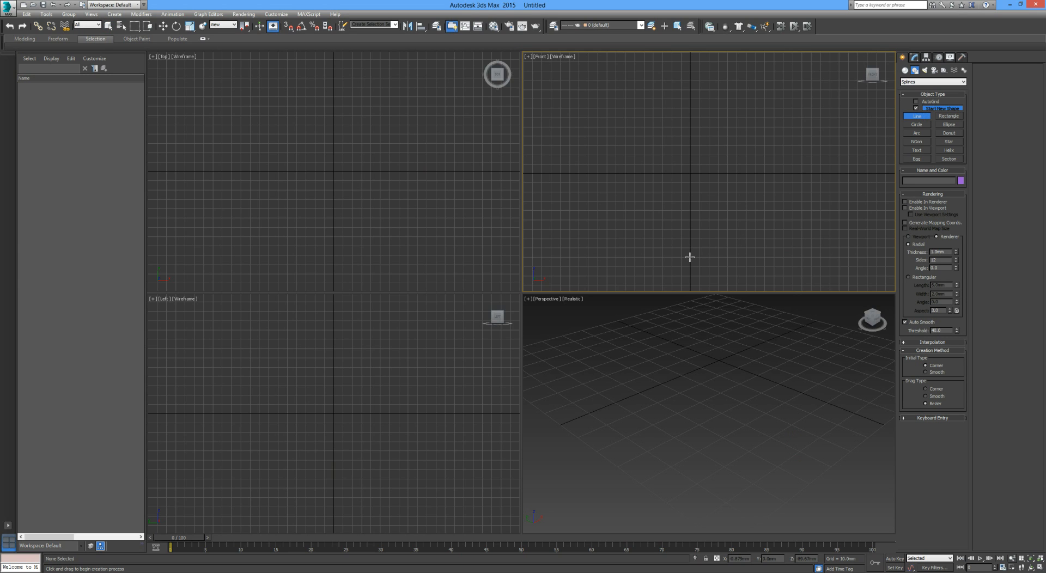
left_click_drag(689, 258, 764, 245)
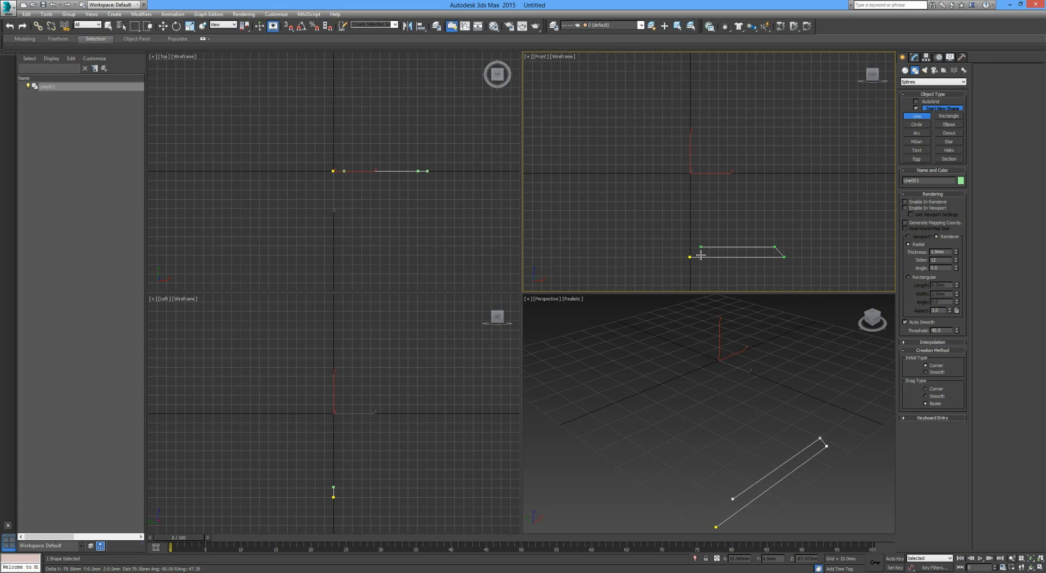
left_click(702, 185)
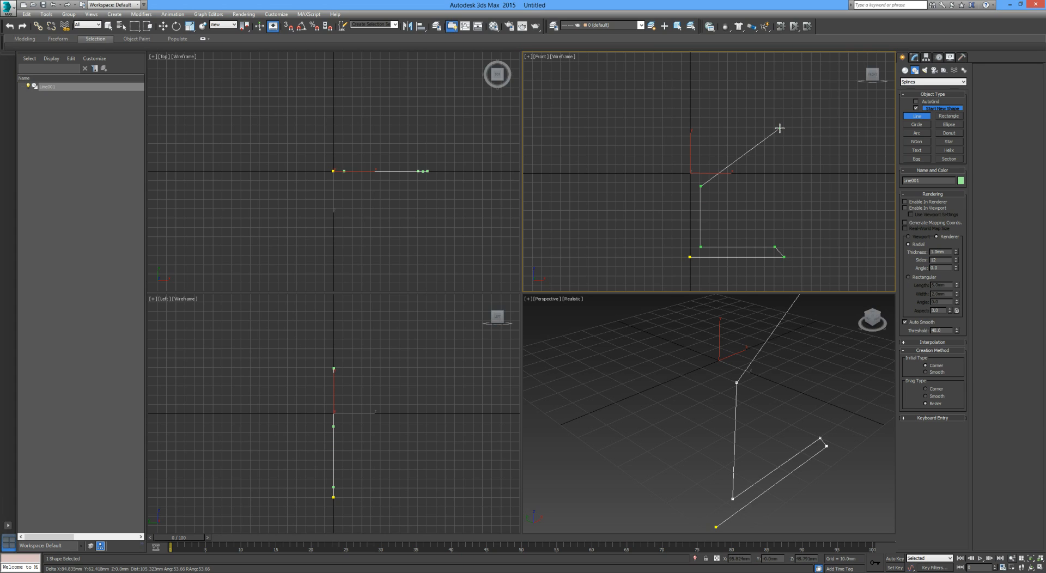
left_click(730, 64)
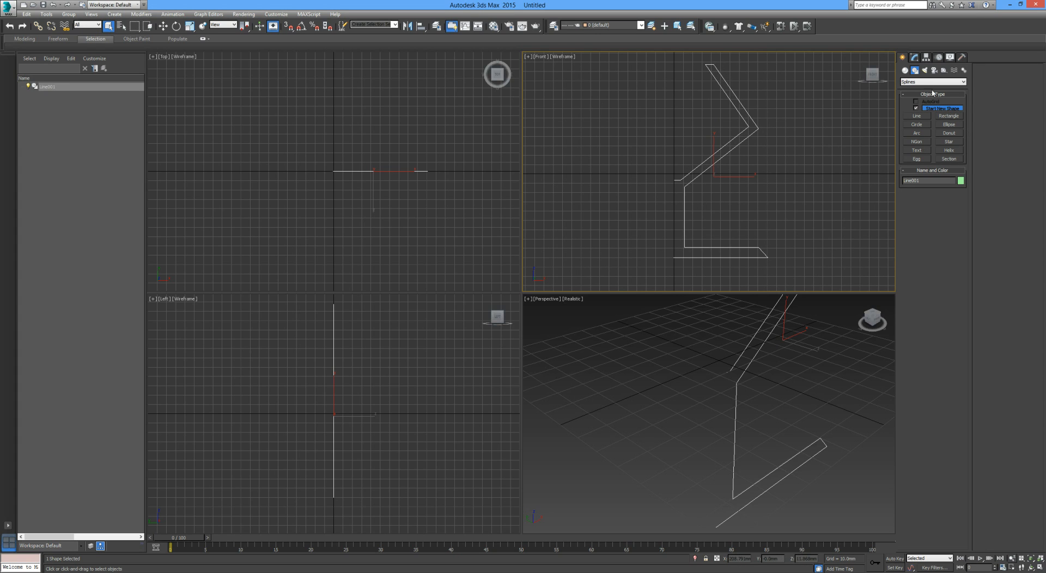
- Show Line001's editable line settings in the modifier panel
left_click(916, 58)
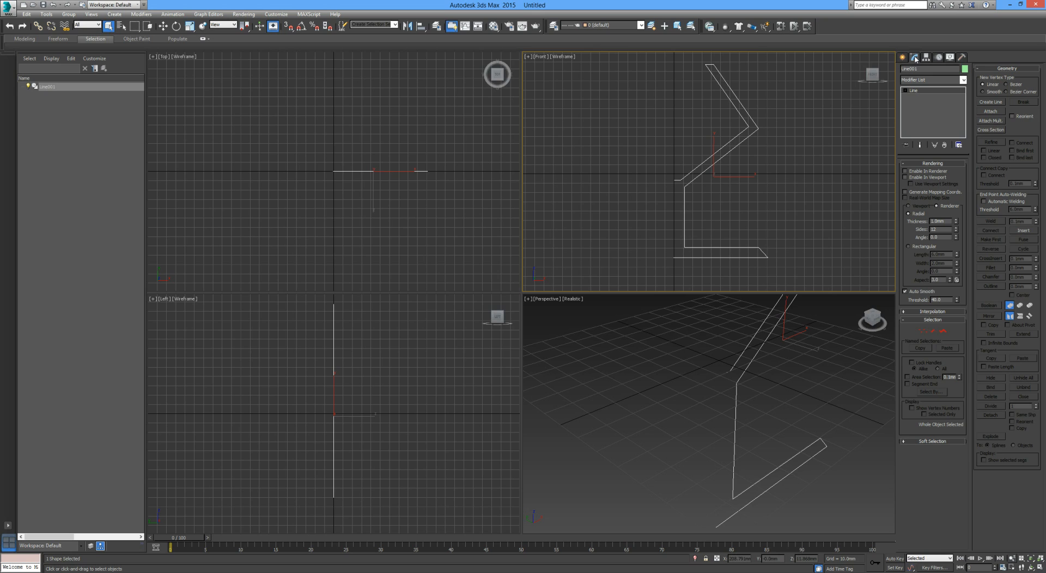
mouse_move(939, 360)
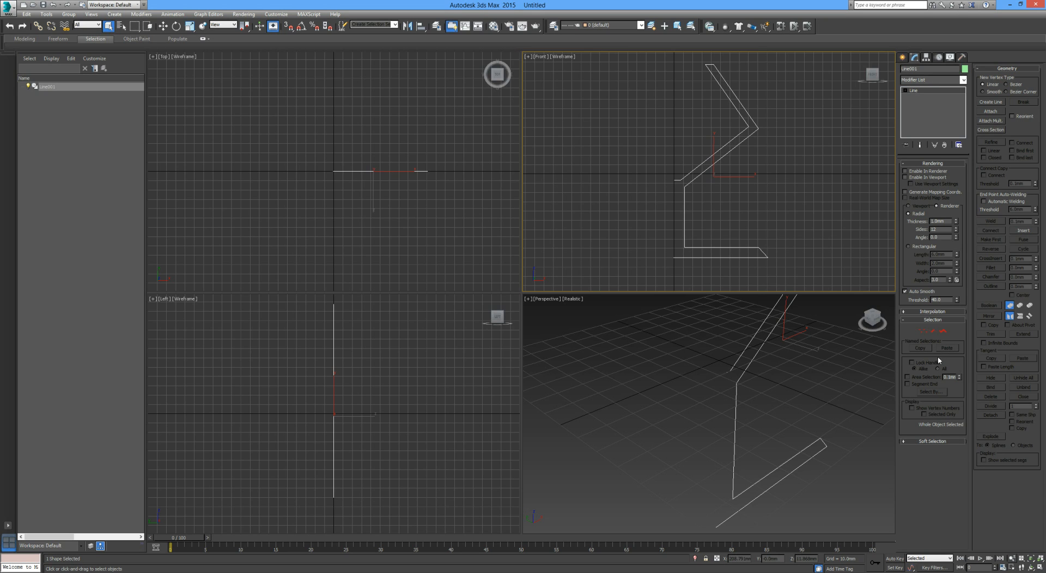
mouse_move(932, 332)
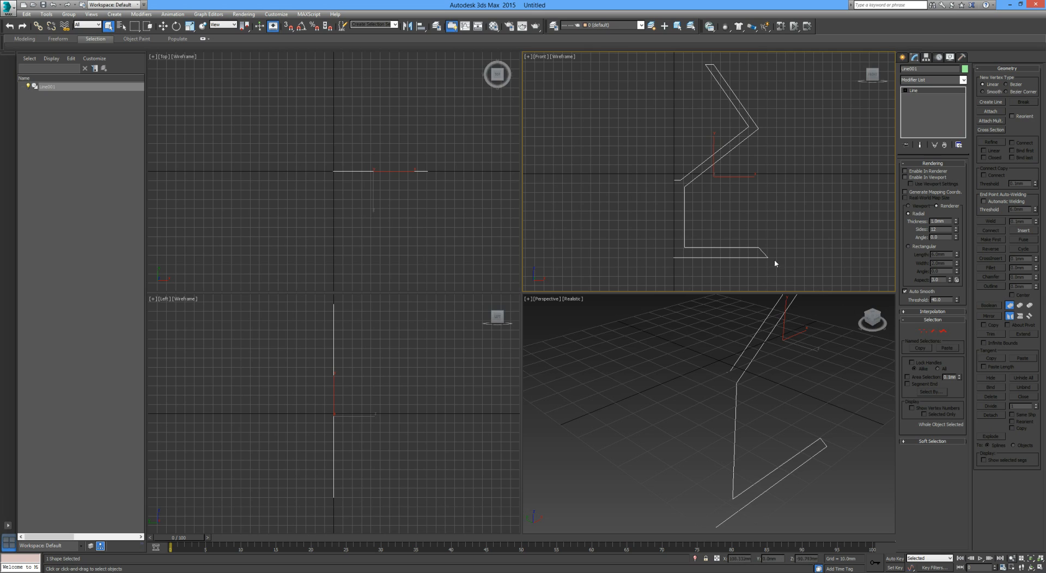
mouse_move(682, 180)
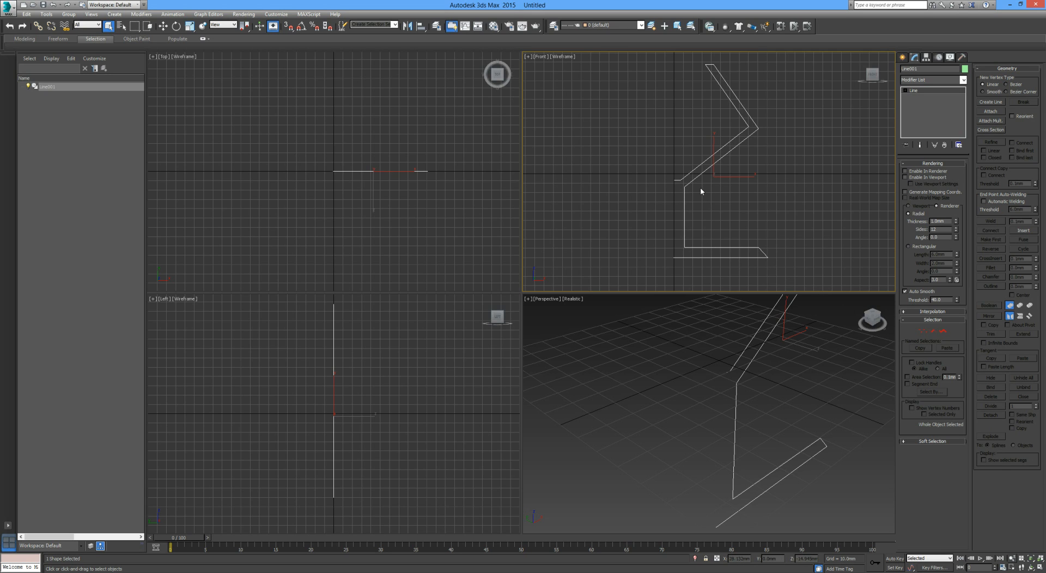
mouse_move(971, 334)
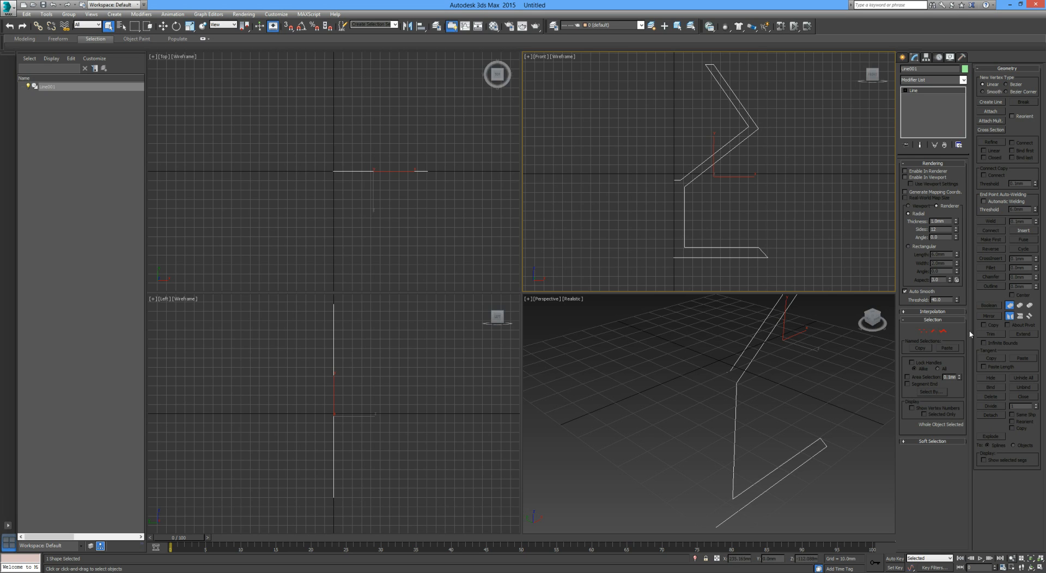
mouse_move(929, 333)
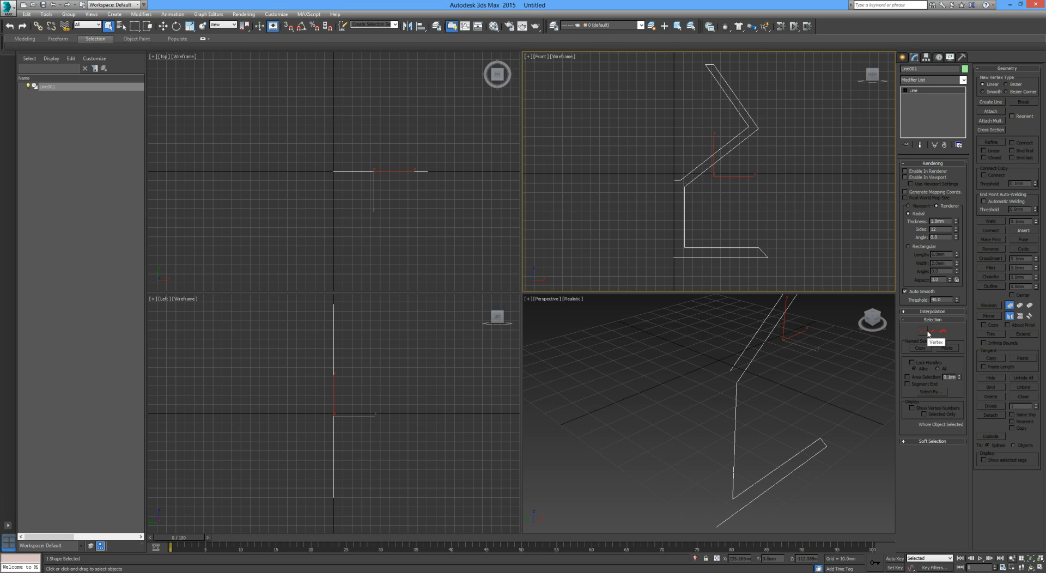
mouse_move(943, 333)
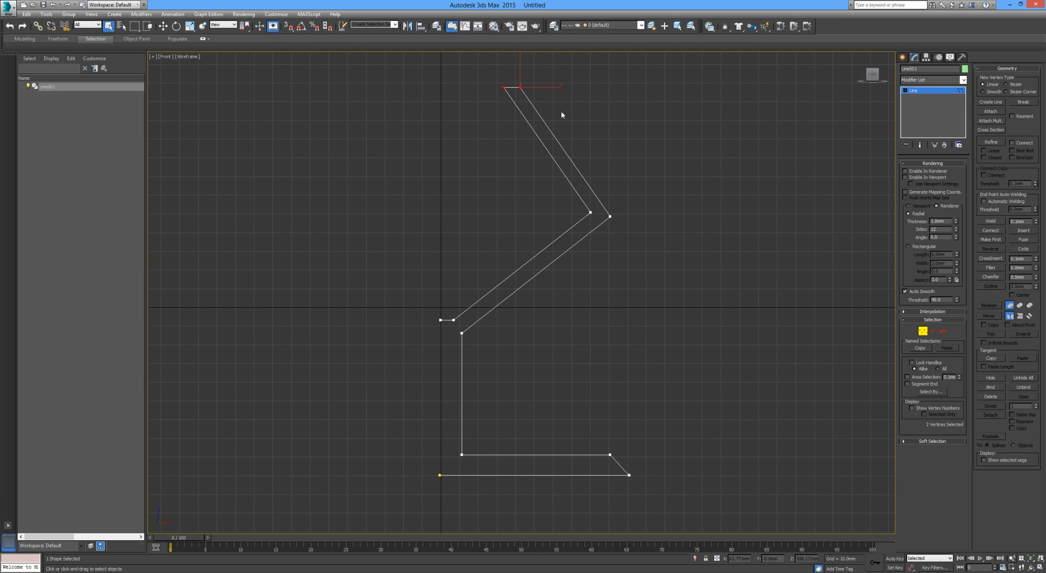
mouse_move(996, 271)
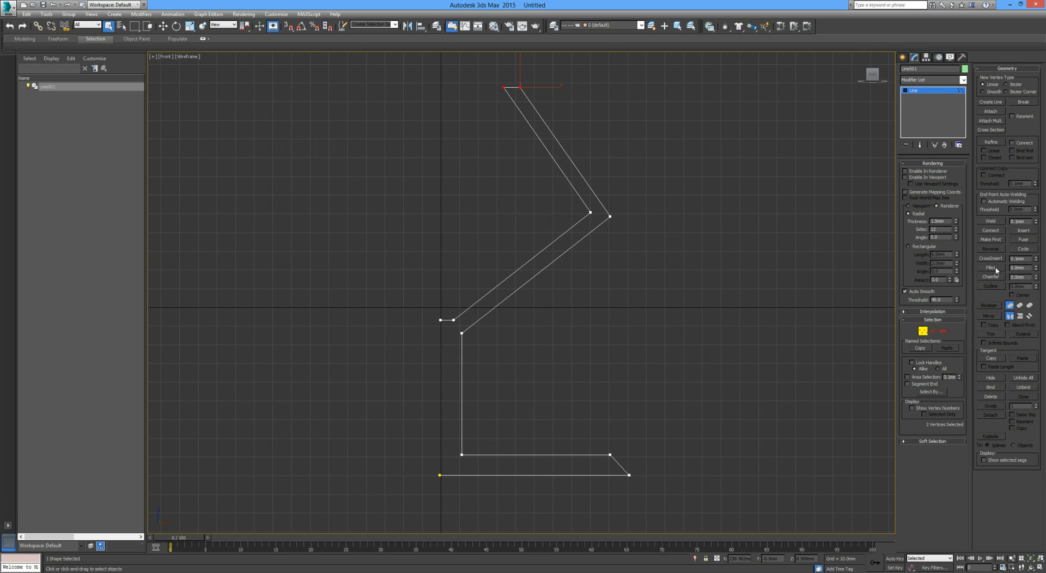
- Fillet the top rim vertex of the profile, then select the bowl's bend vertex
left_click(992, 268)
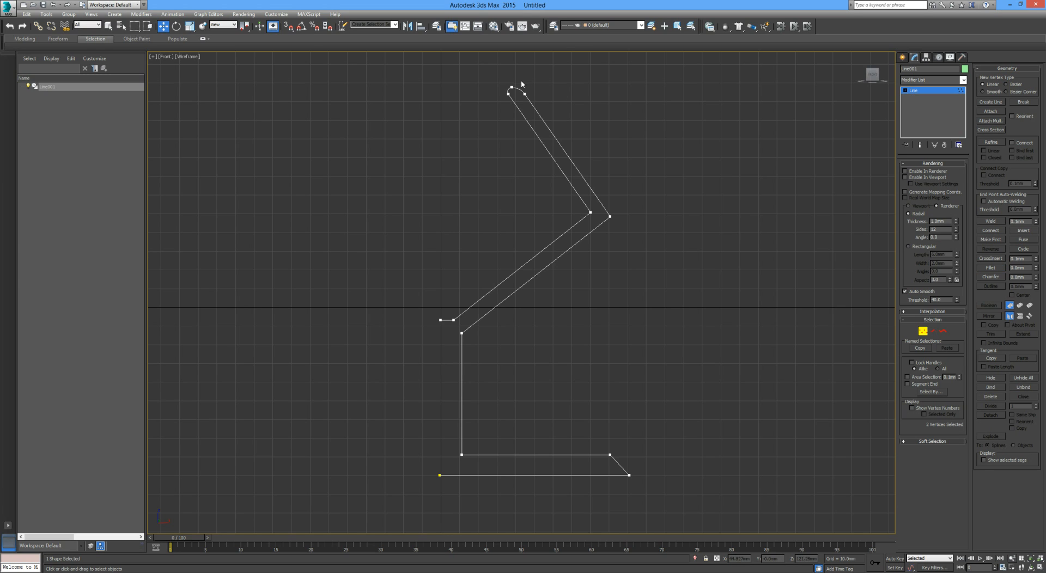
left_click(511, 92)
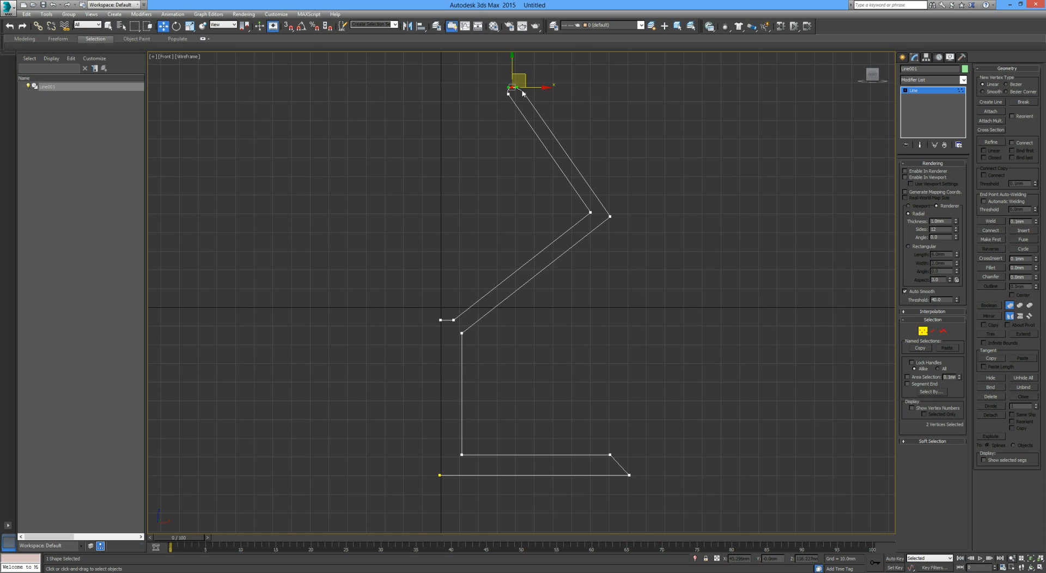
mouse_move(879, 396)
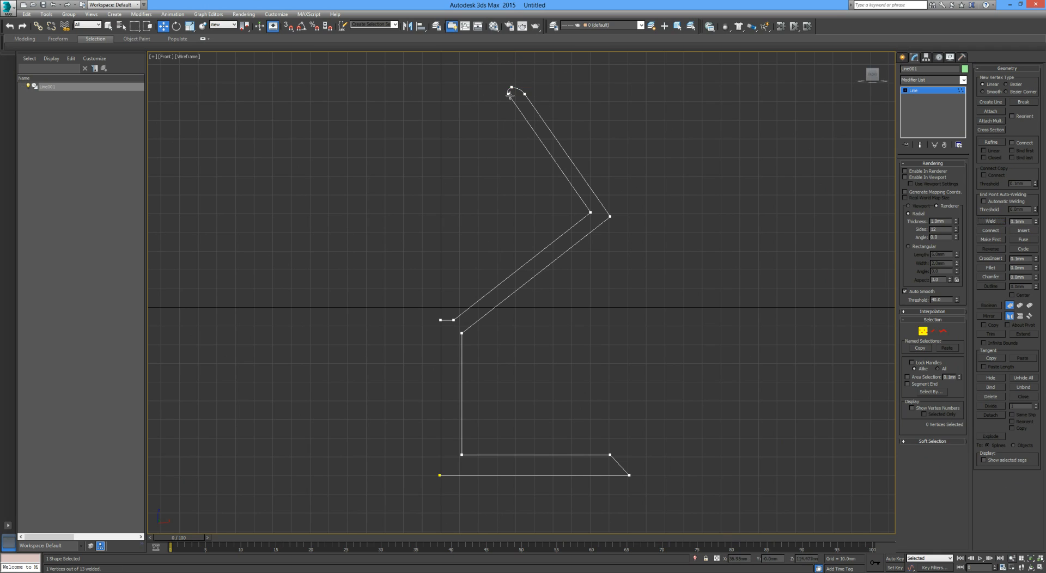
mouse_move(579, 206)
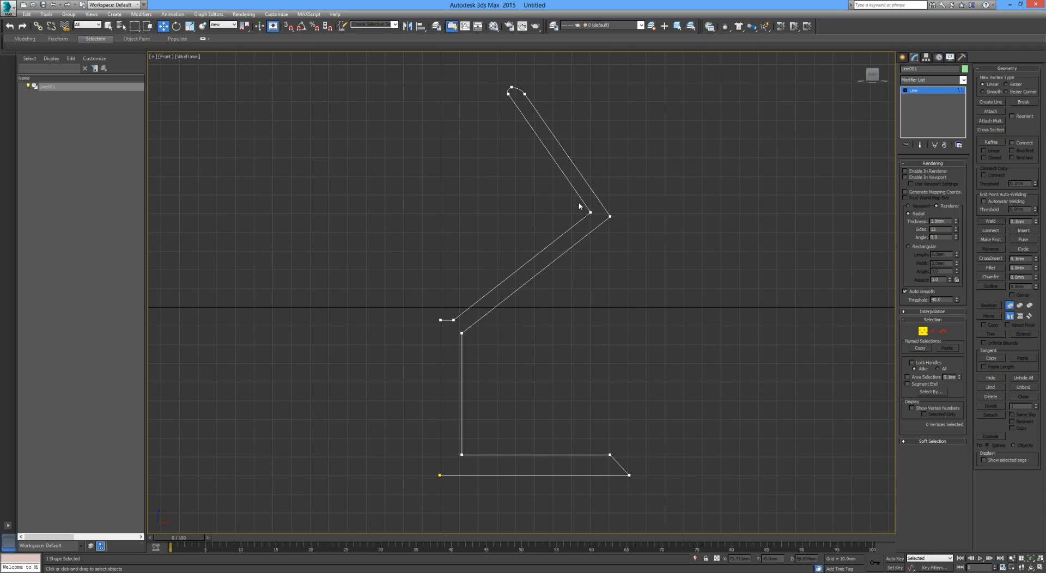
left_click(609, 216)
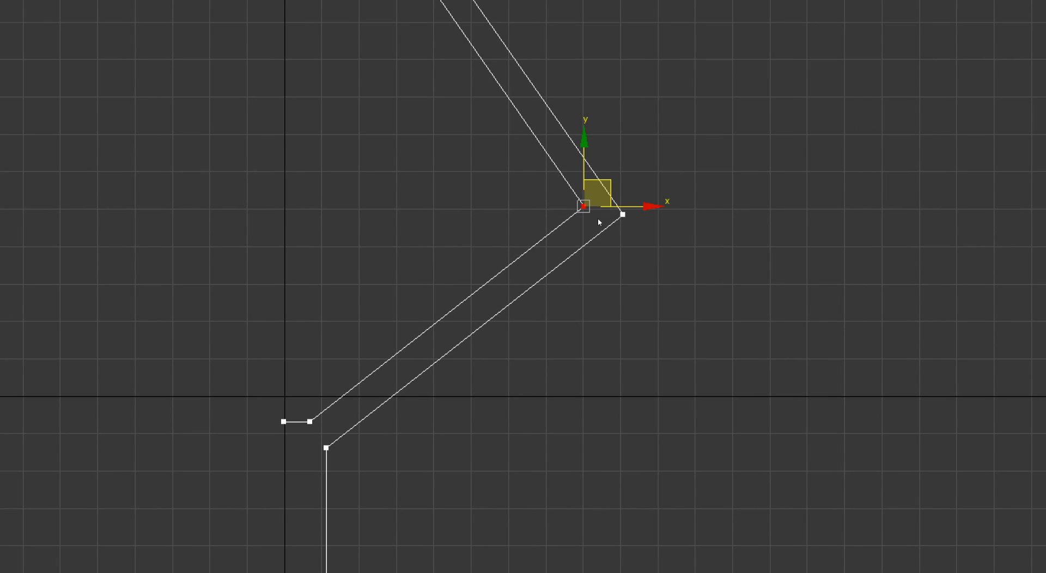
- Convert the bowl bend vertex to Bezier and curve its outline with the tangent handle
right_click(599, 223)
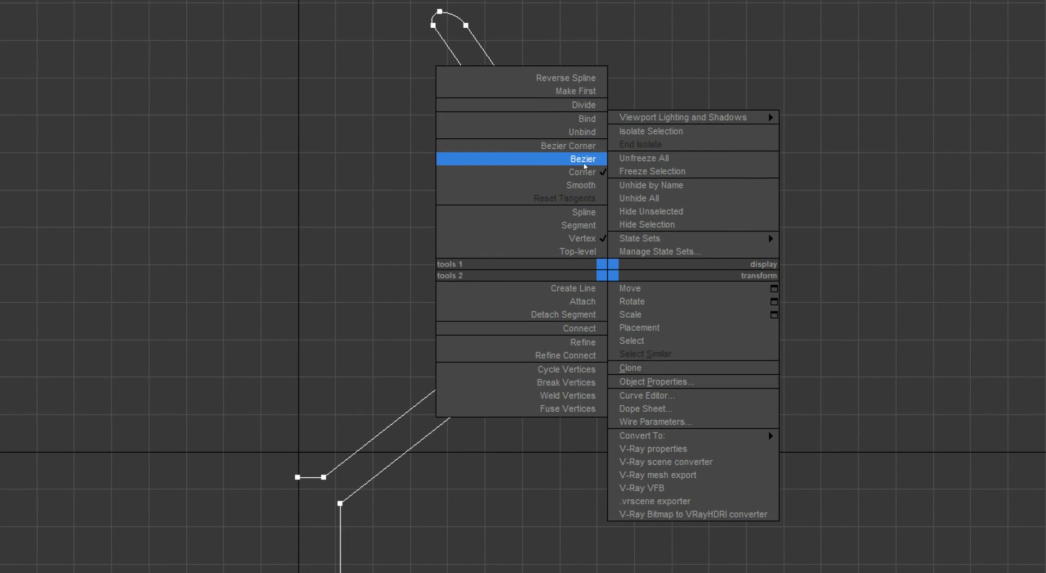
left_click(583, 158)
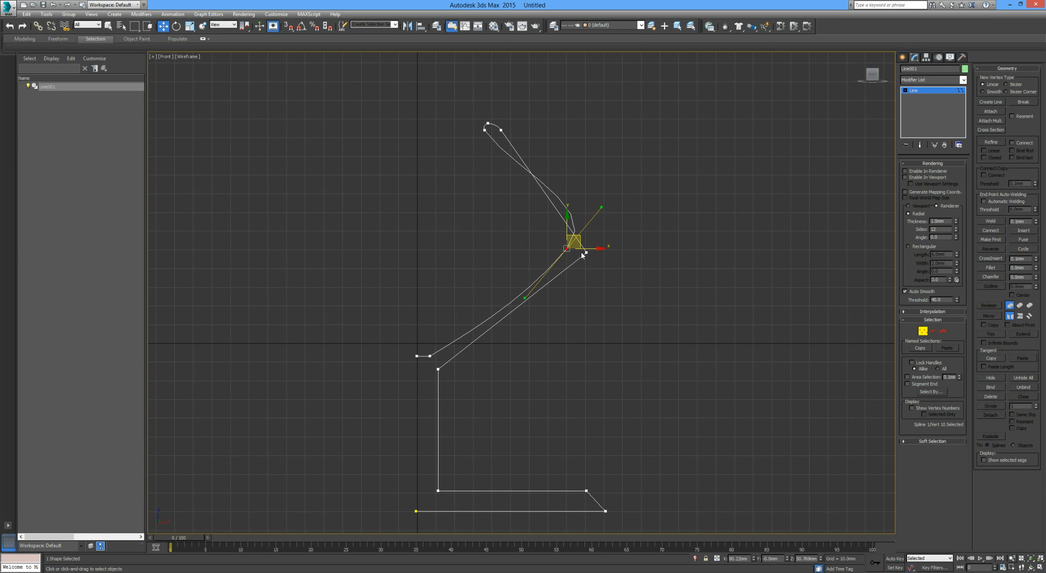
right_click(581, 252)
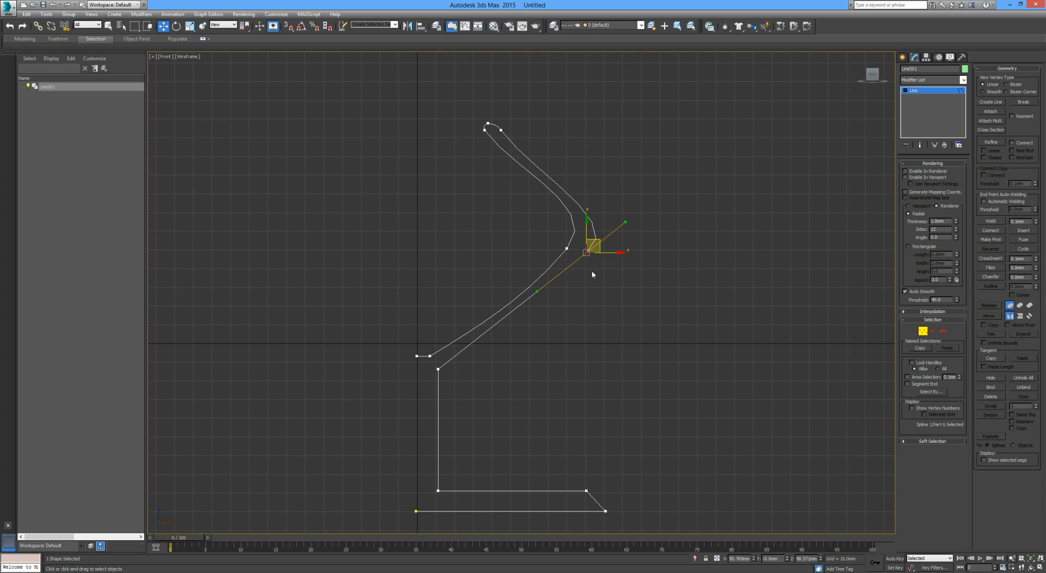
left_click_drag(625, 221, 619, 219)
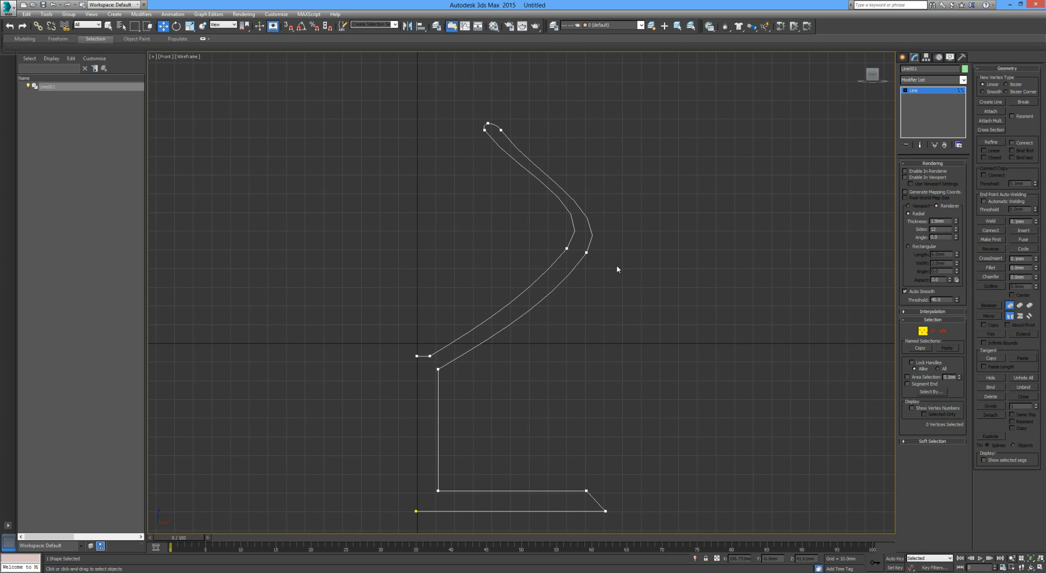
- Select the outer bend vertex and adjust its handles to smooth the bowl up to the rim
left_click_drag(577, 241, 619, 280)
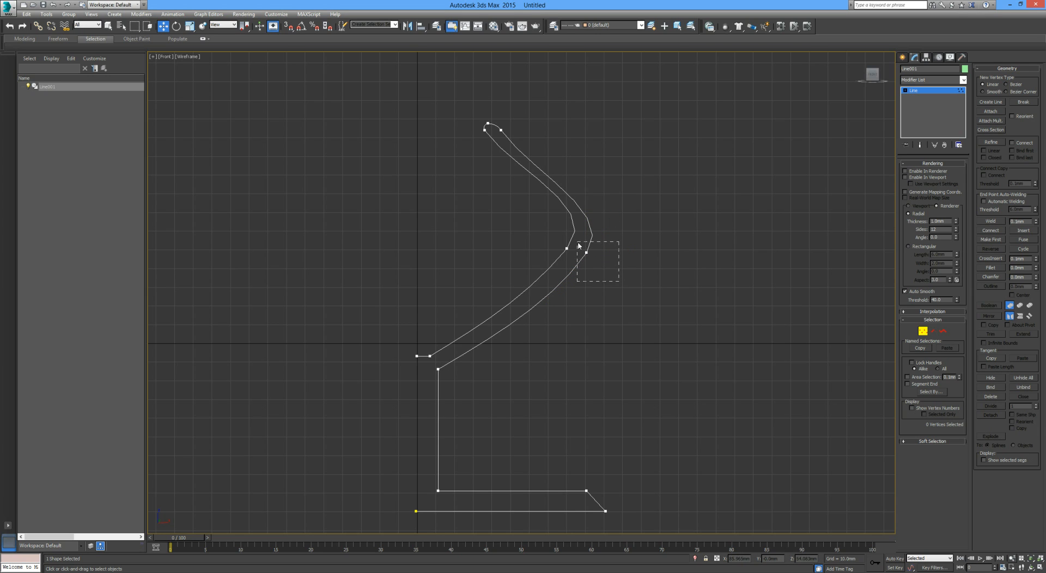
left_click(588, 252)
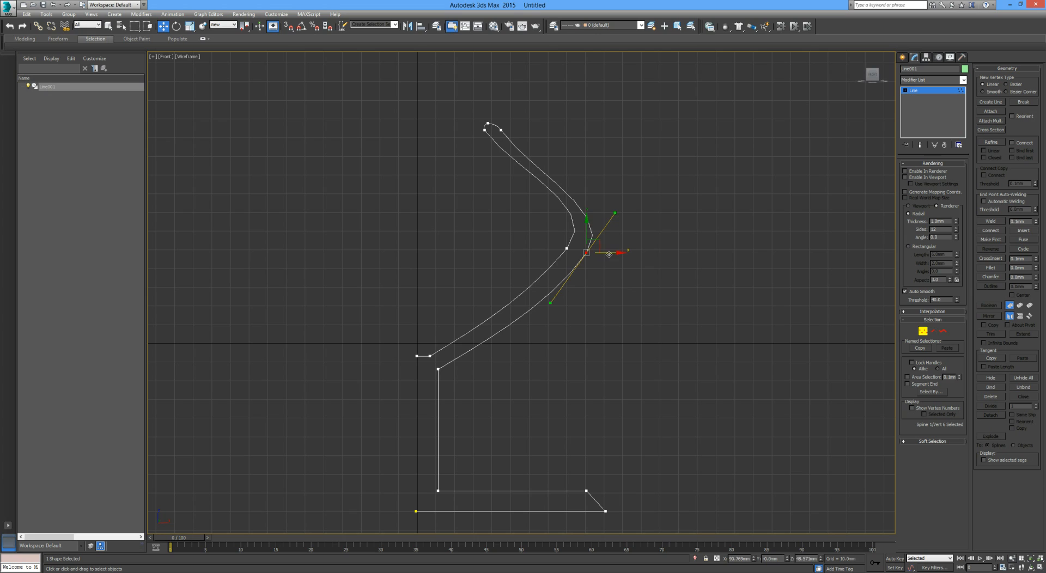
left_click_drag(608, 253, 599, 252)
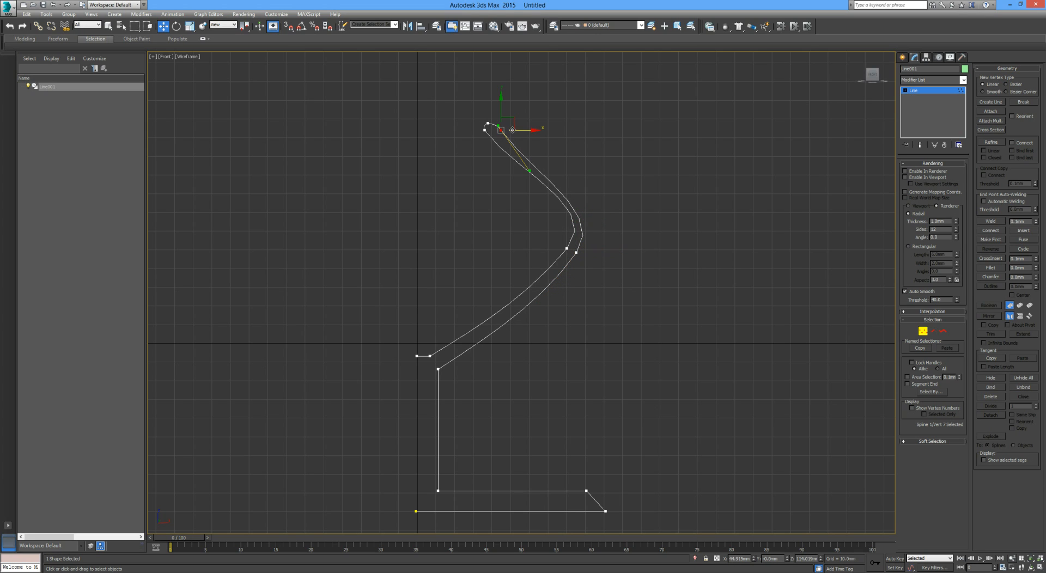
left_click_drag(512, 130, 497, 128)
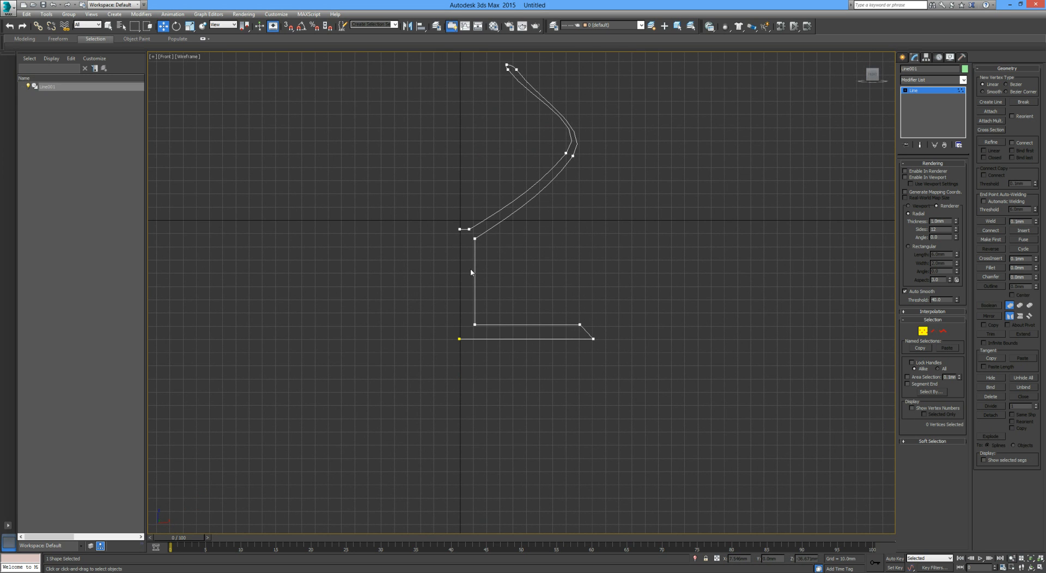
mouse_move(939, 332)
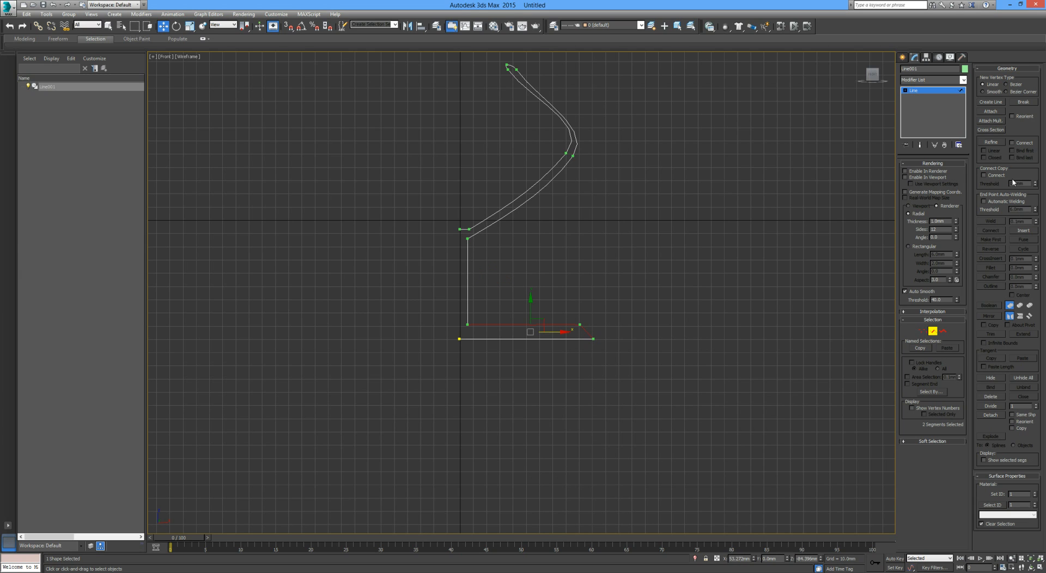
mouse_move(1003, 400)
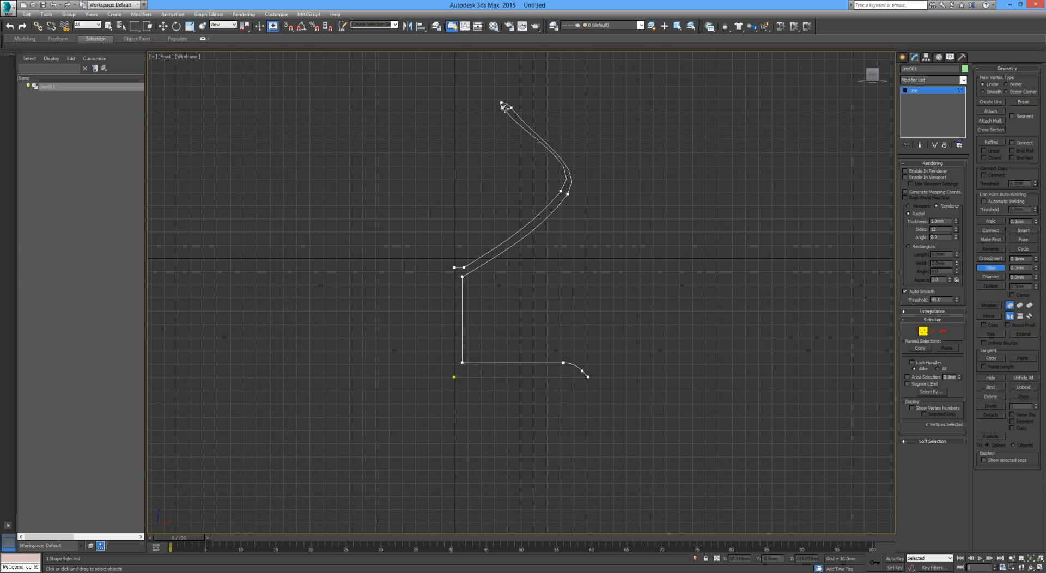
mouse_move(572, 306)
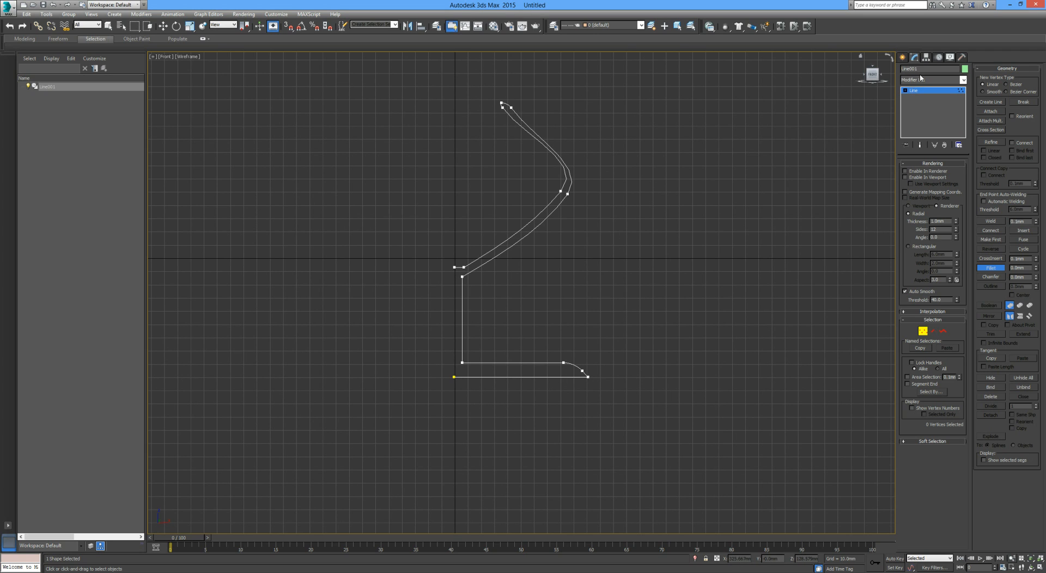
- Apply a Lathe modifier from the Modifier List to the goblet profile
left_click(933, 80)
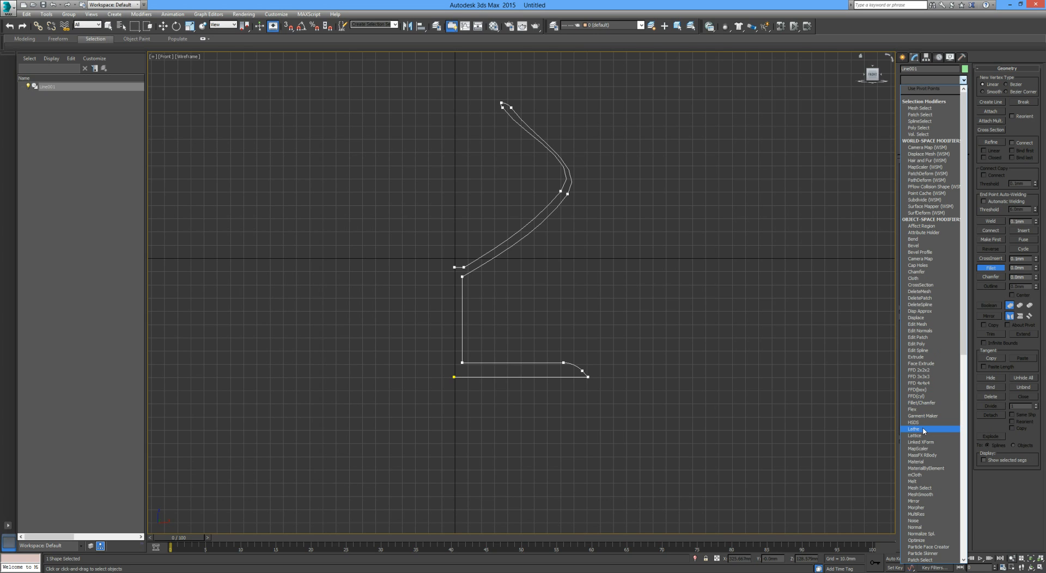
left_click(915, 429)
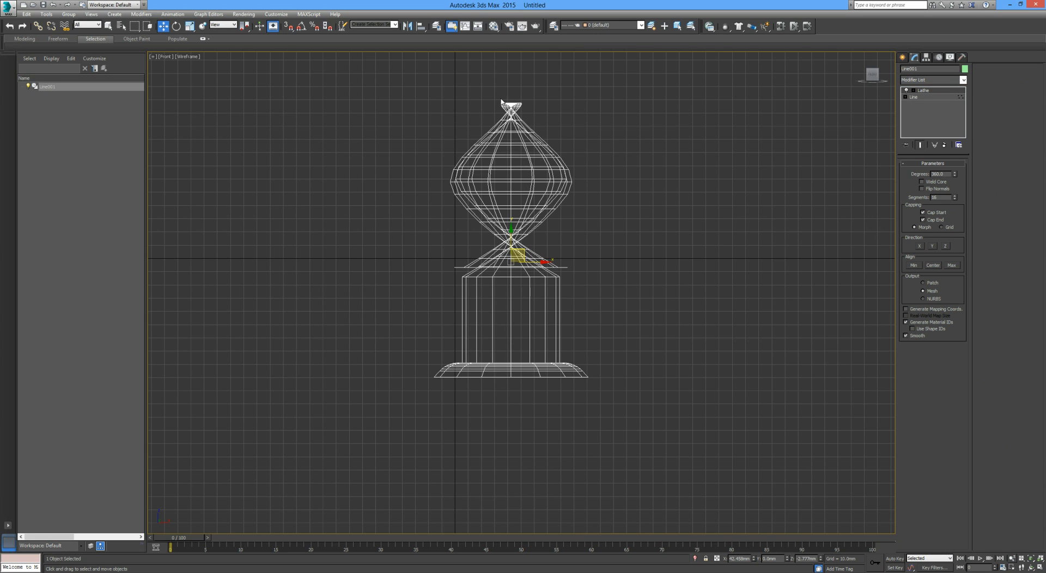
mouse_move(843, 265)
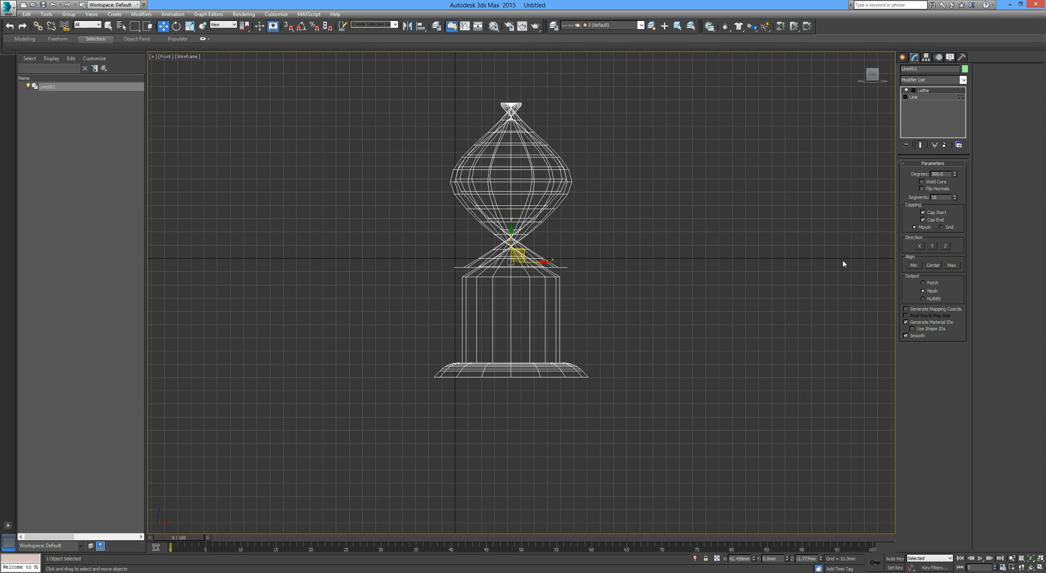
mouse_move(917, 266)
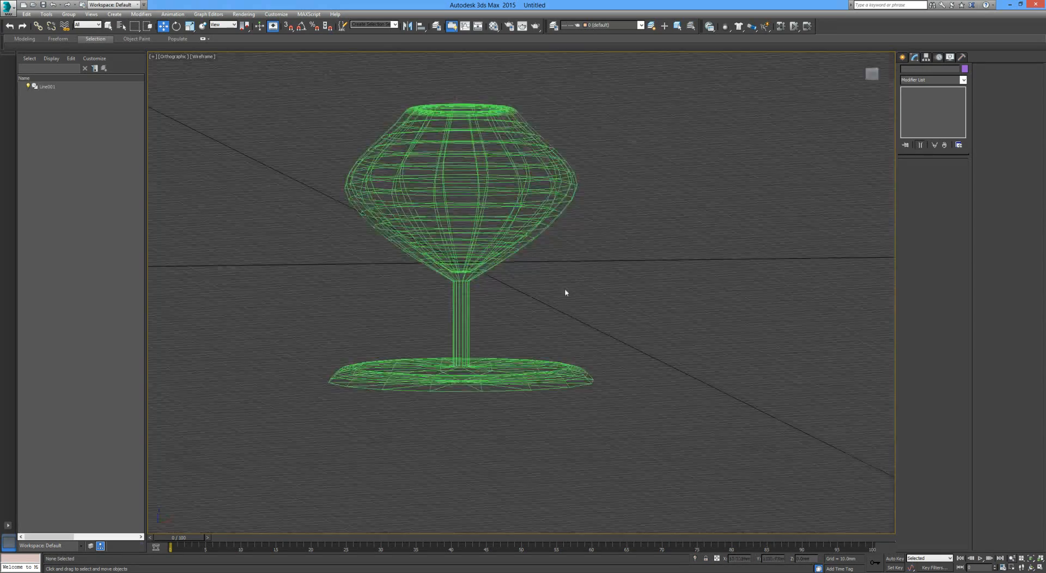
- Adjust the view of the lathed glass across the four-viewport layout
left_click_drag(565, 292, 583, 287)
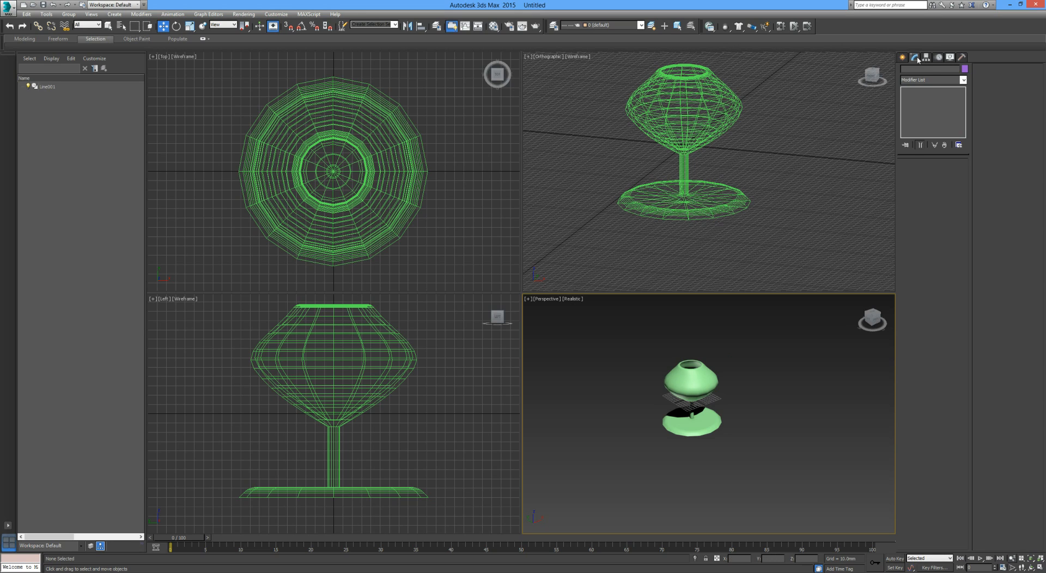
mouse_move(805, 386)
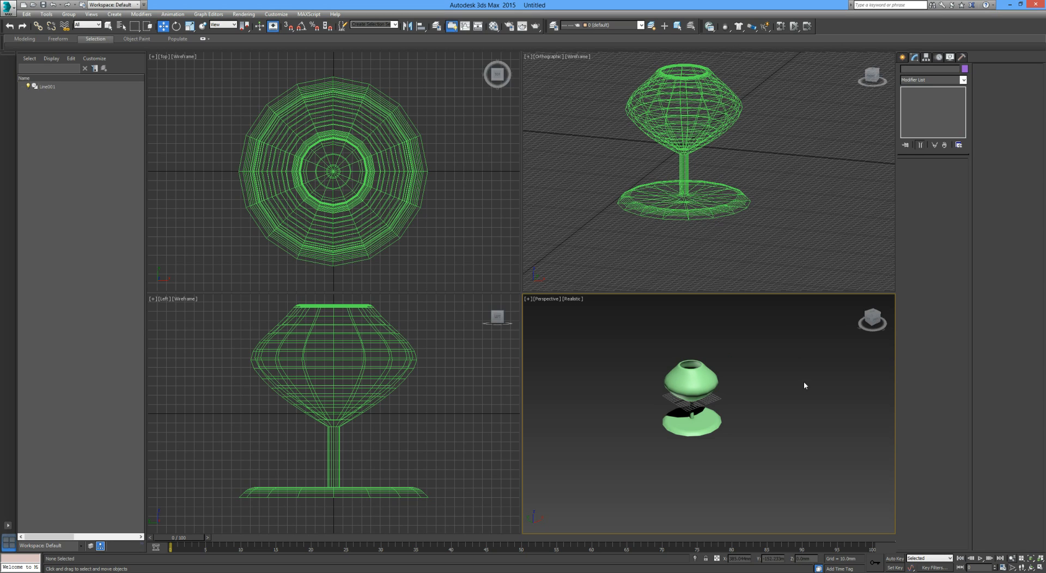
mouse_move(770, 368)
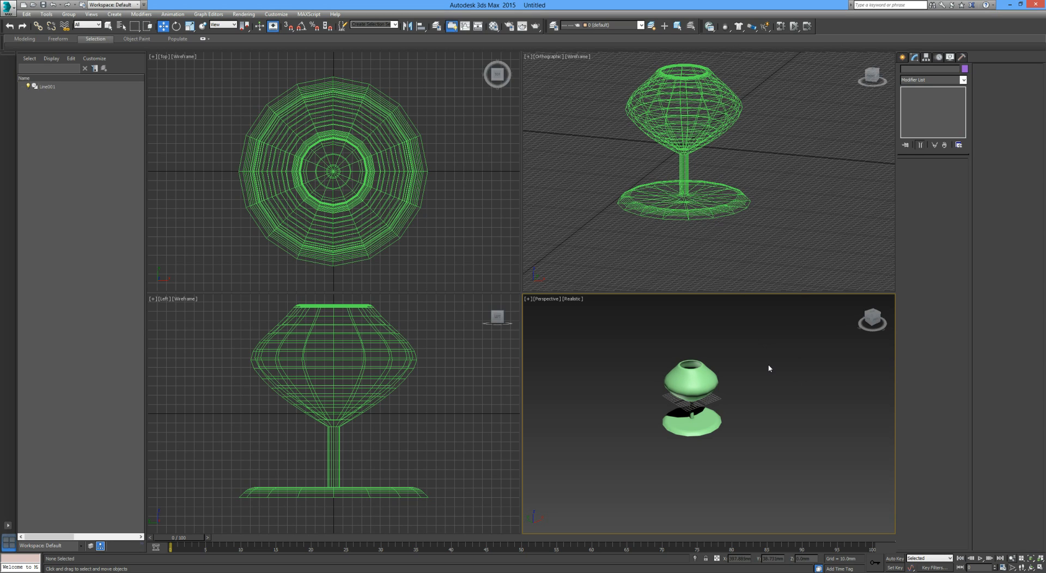